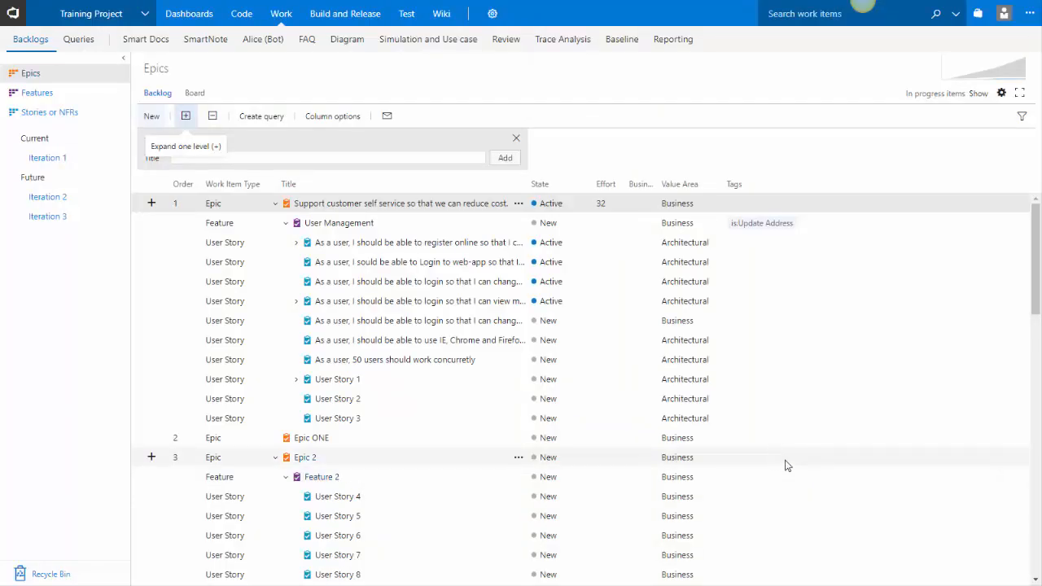
mouse_move(538, 292)
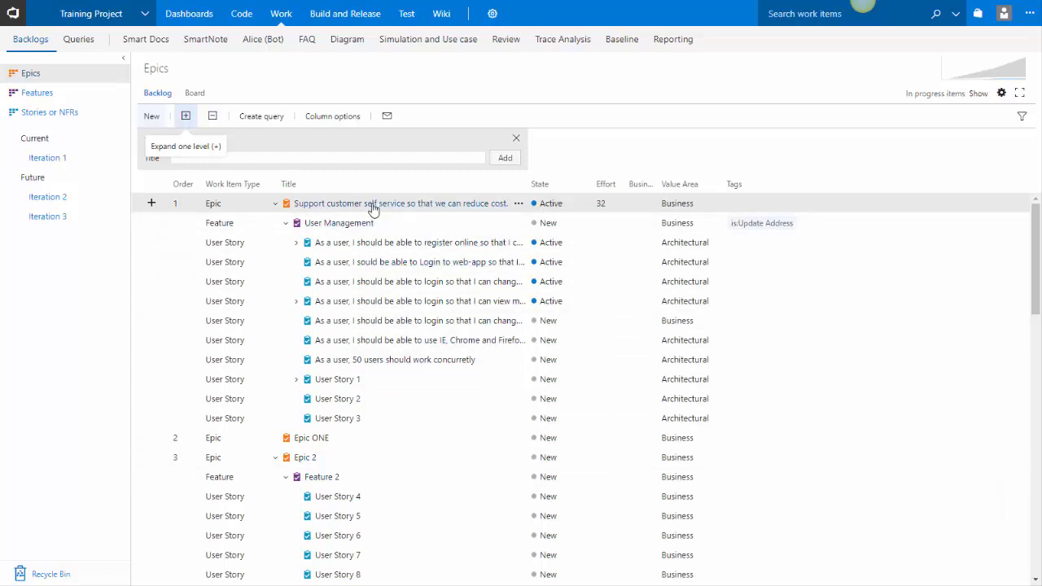
mouse_move(400, 417)
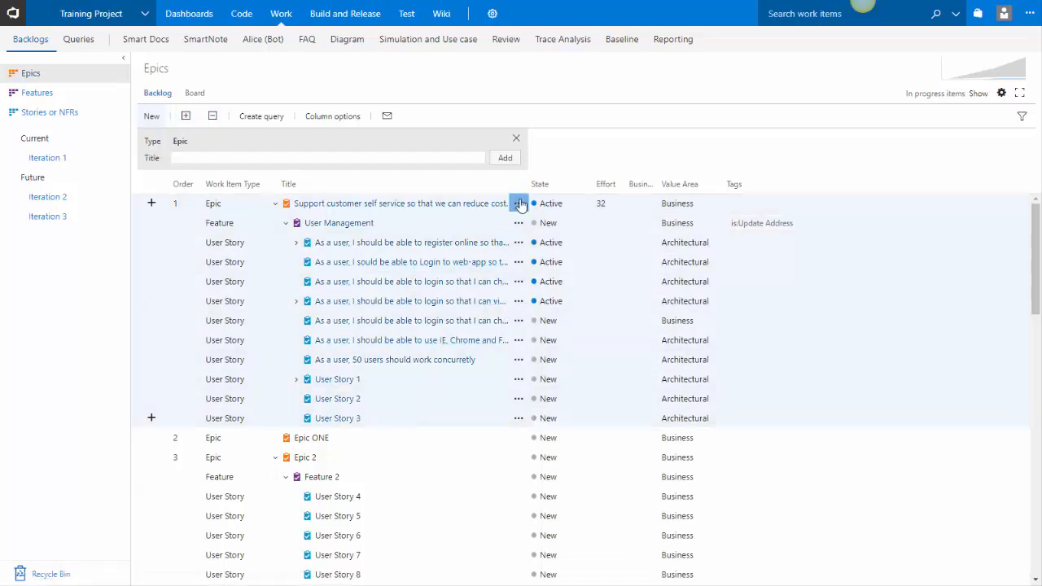
Create a baseline named 'Release 5' from the selected epic's actions menu
click(518, 203)
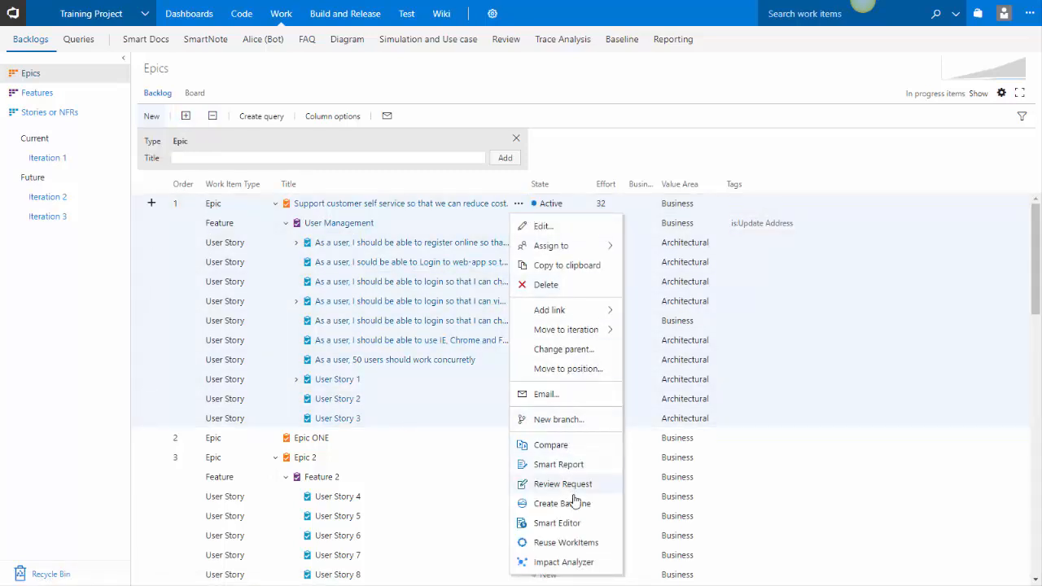
click(563, 502)
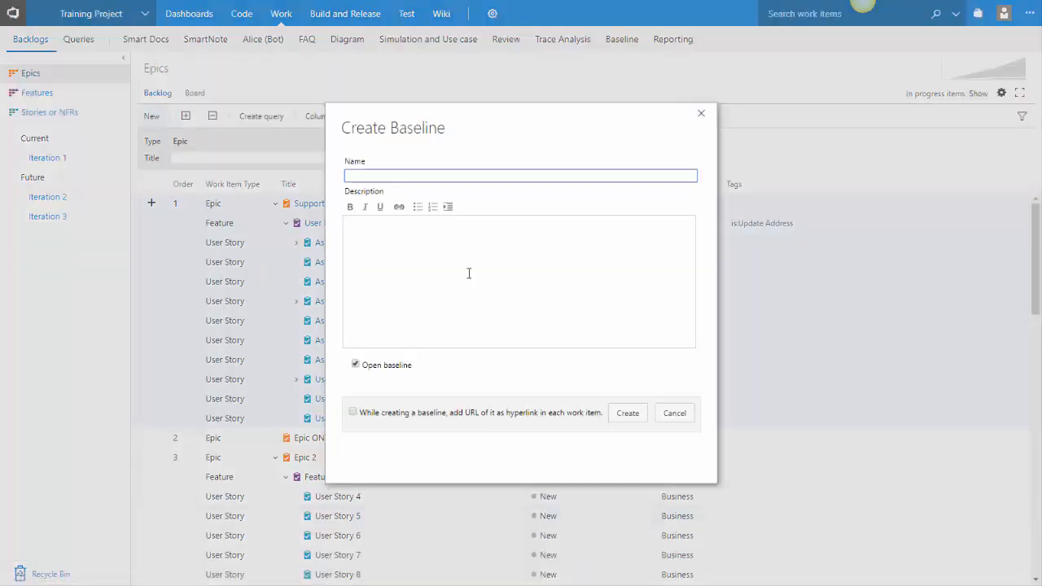
text(Release 5)
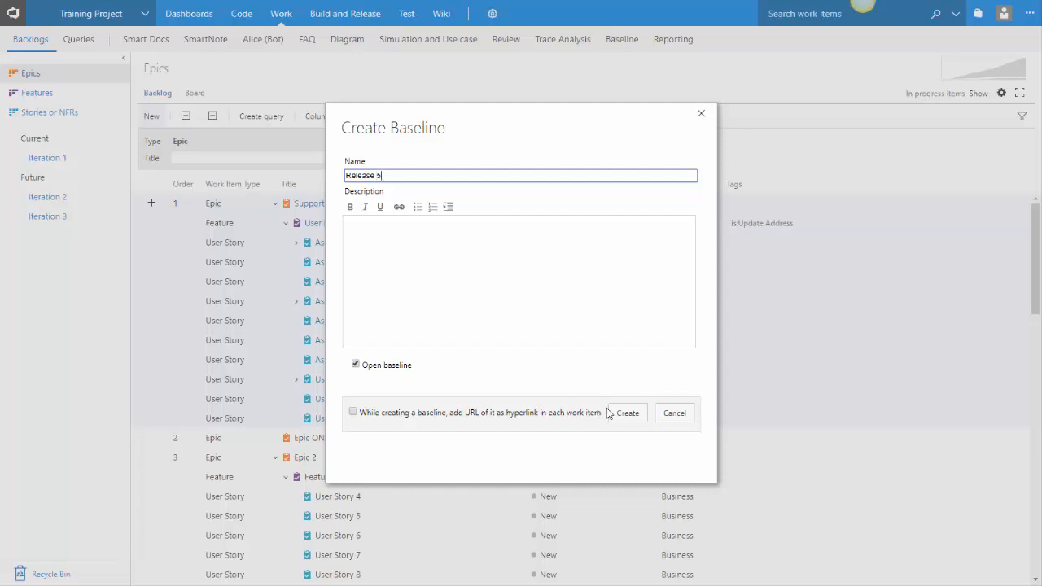
click(627, 413)
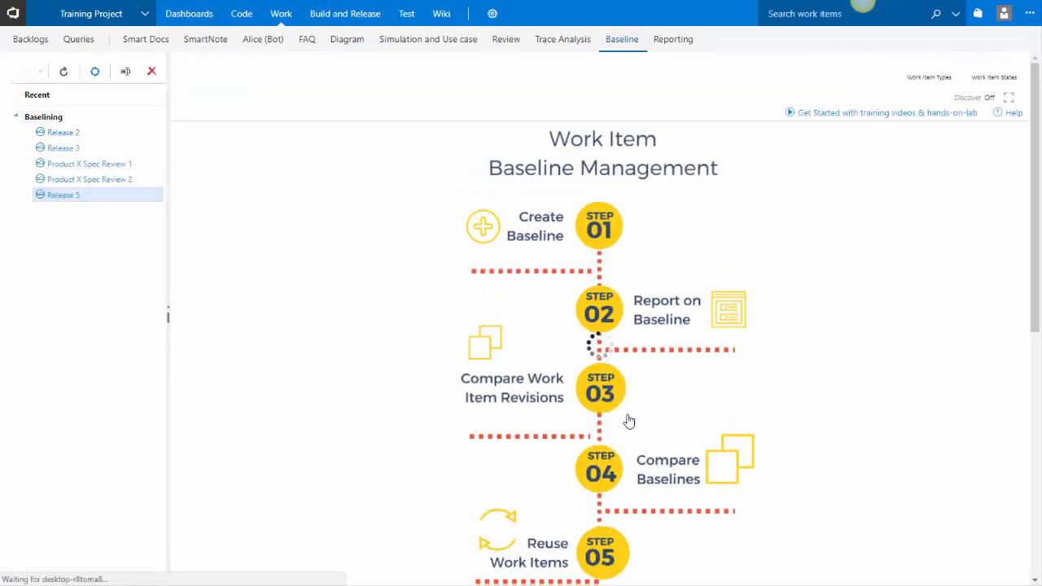
Select Release 5 in the Baseline tree to list its 12 work items and revisions
click(63, 194)
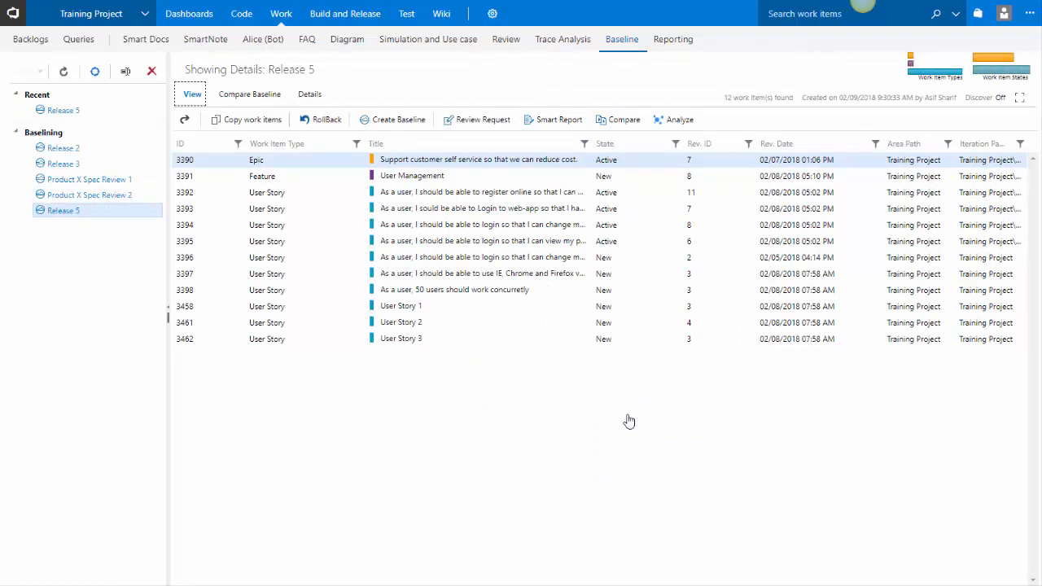
mouse_move(515, 160)
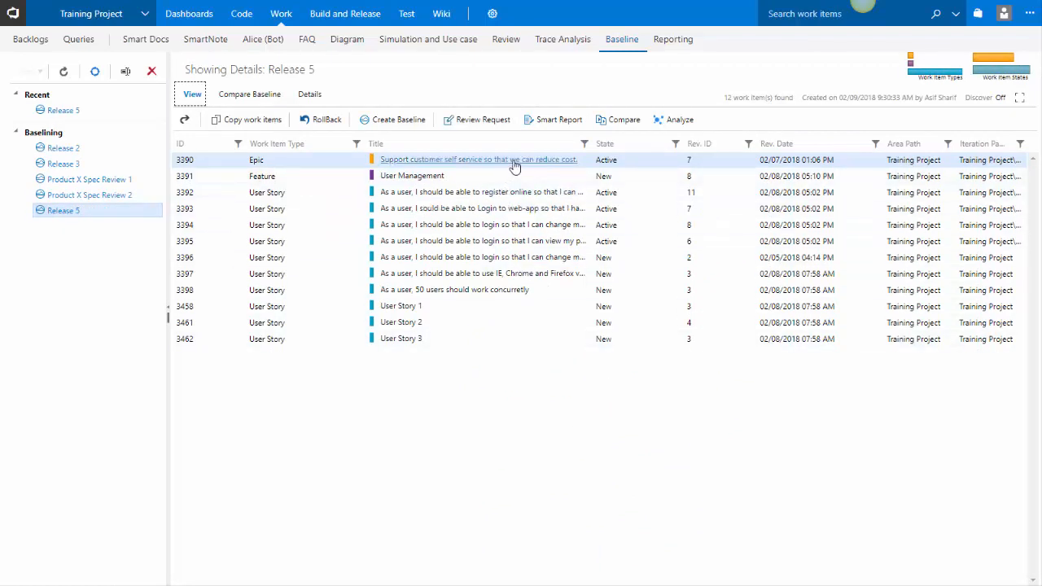
mouse_move(691, 161)
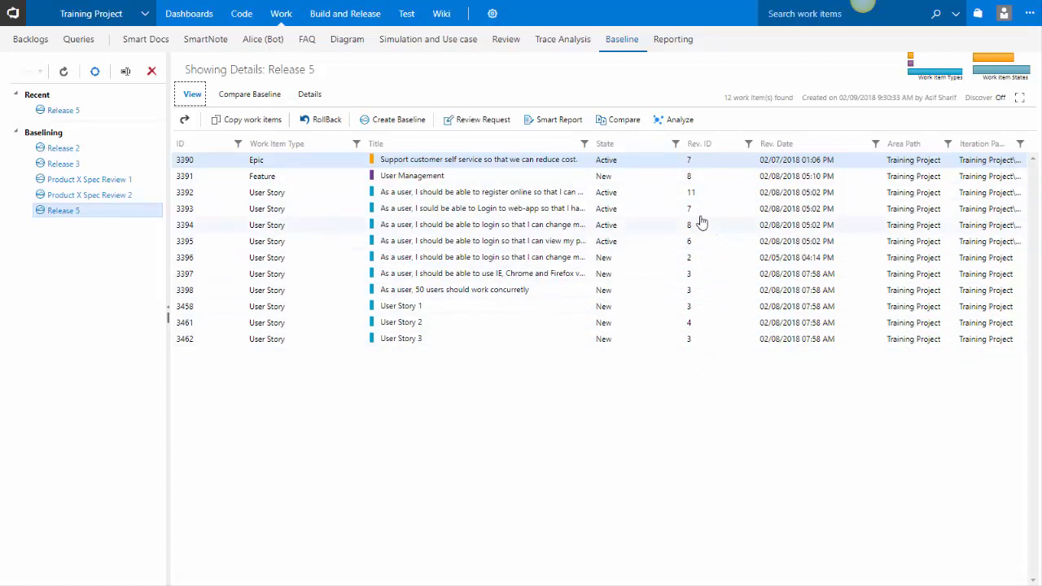
mouse_move(468, 332)
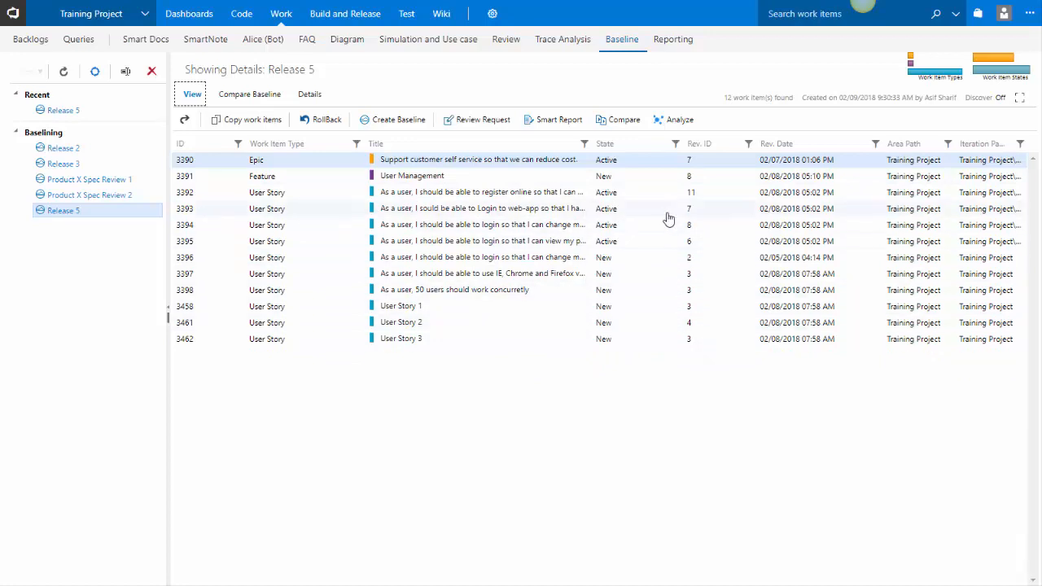
mouse_move(559, 171)
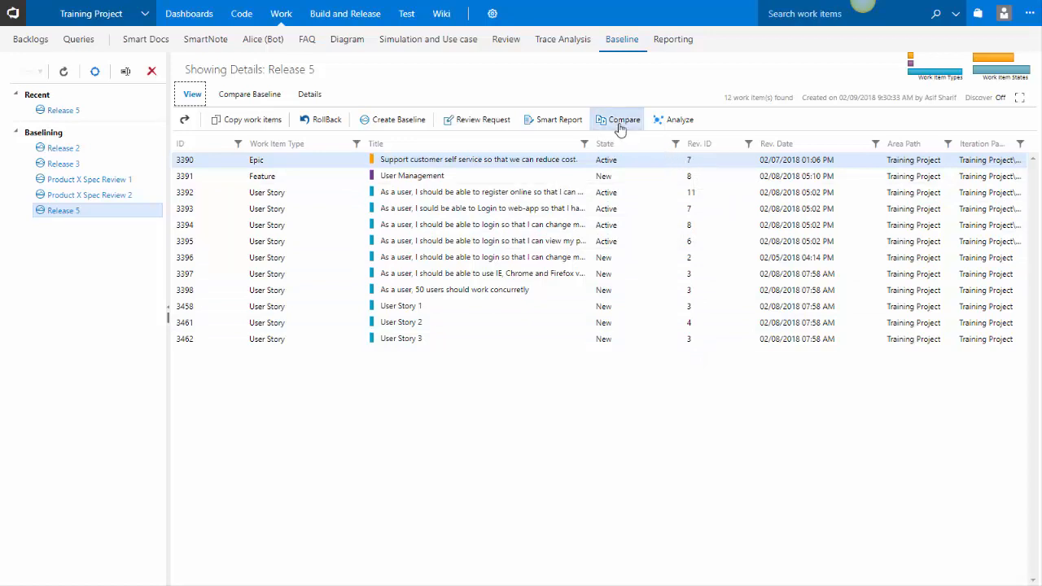
Compare the customer self-service epic at revision 4 against revision 7
click(623, 119)
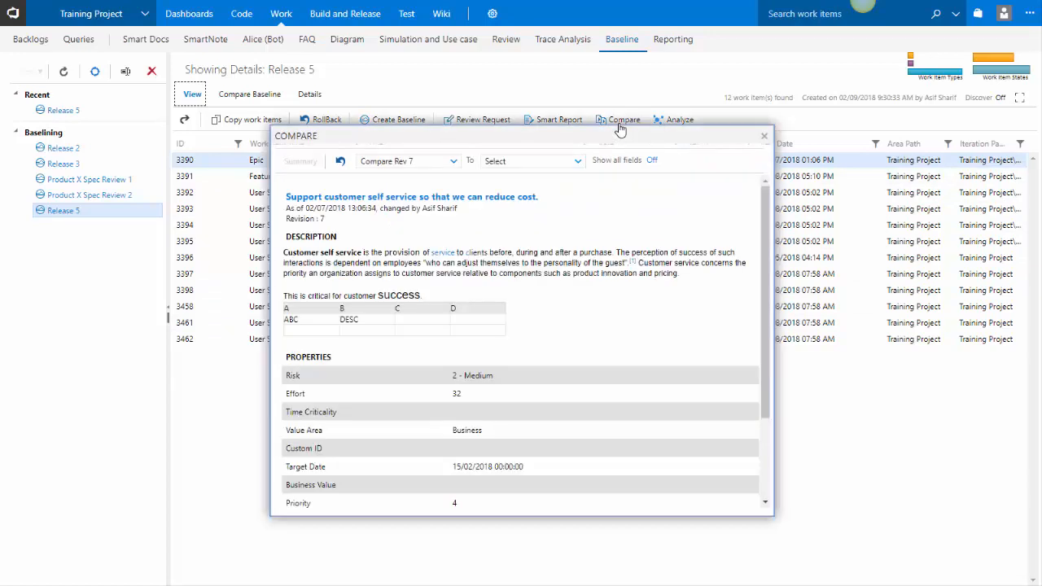
mouse_move(570, 236)
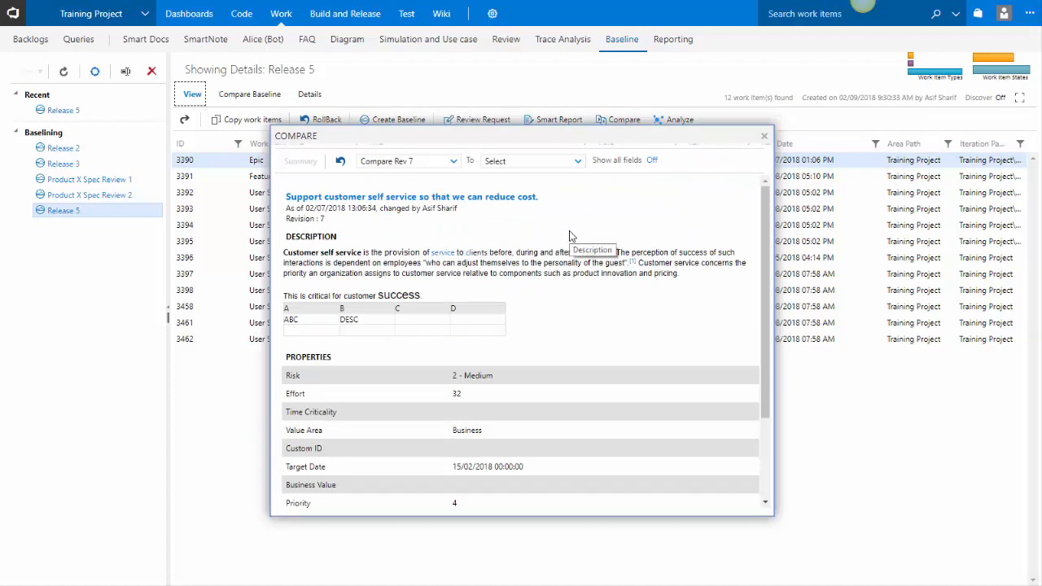
scroll(down, 3)
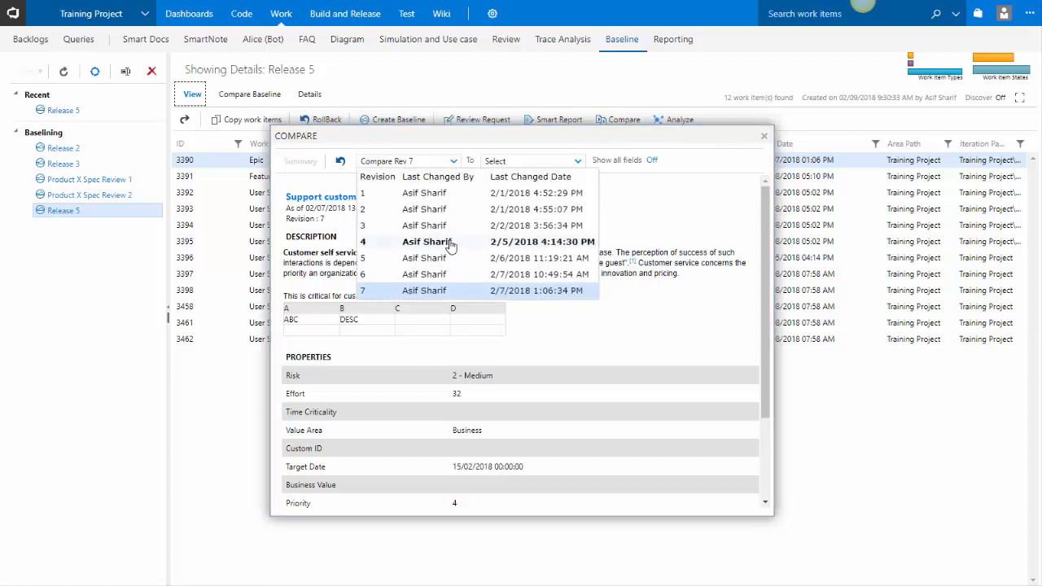
click(427, 242)
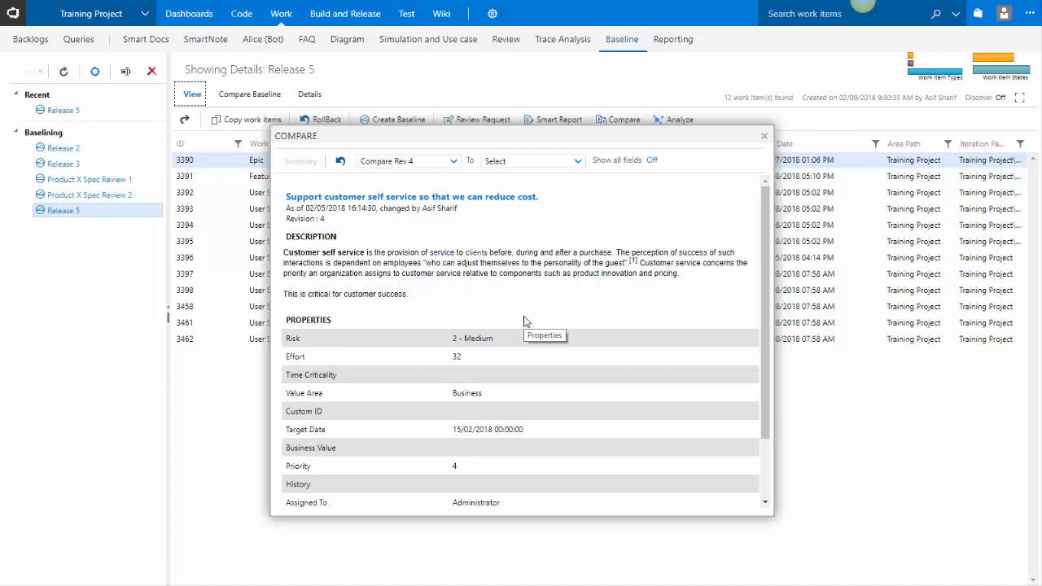
click(456, 161)
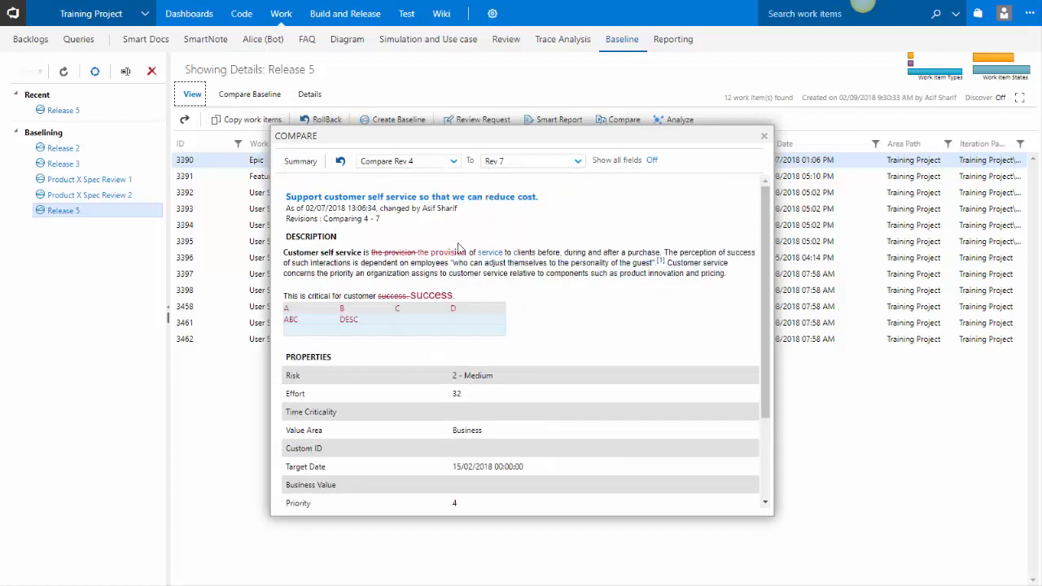
mouse_move(553, 317)
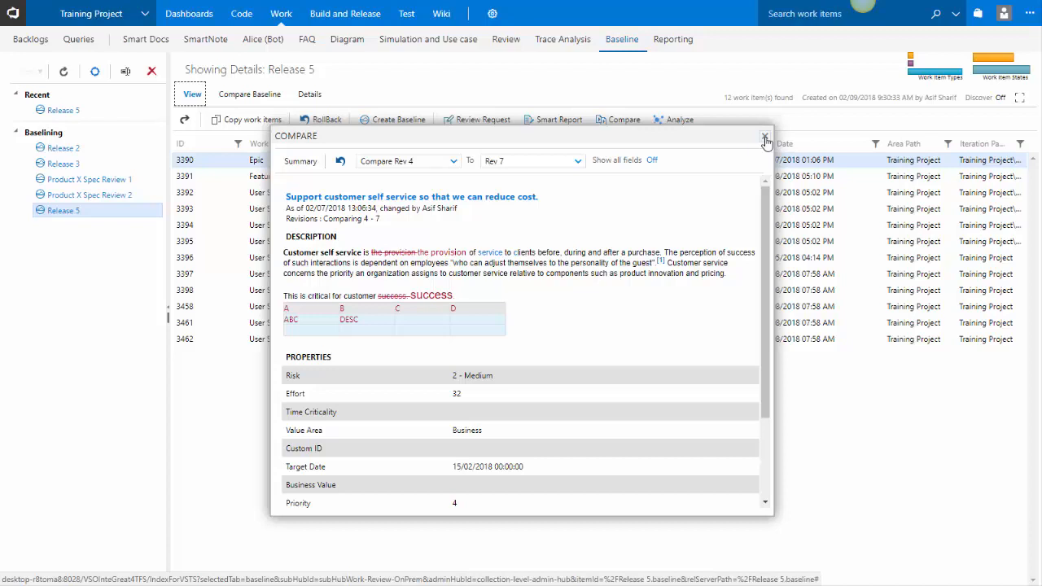
mouse_move(468, 328)
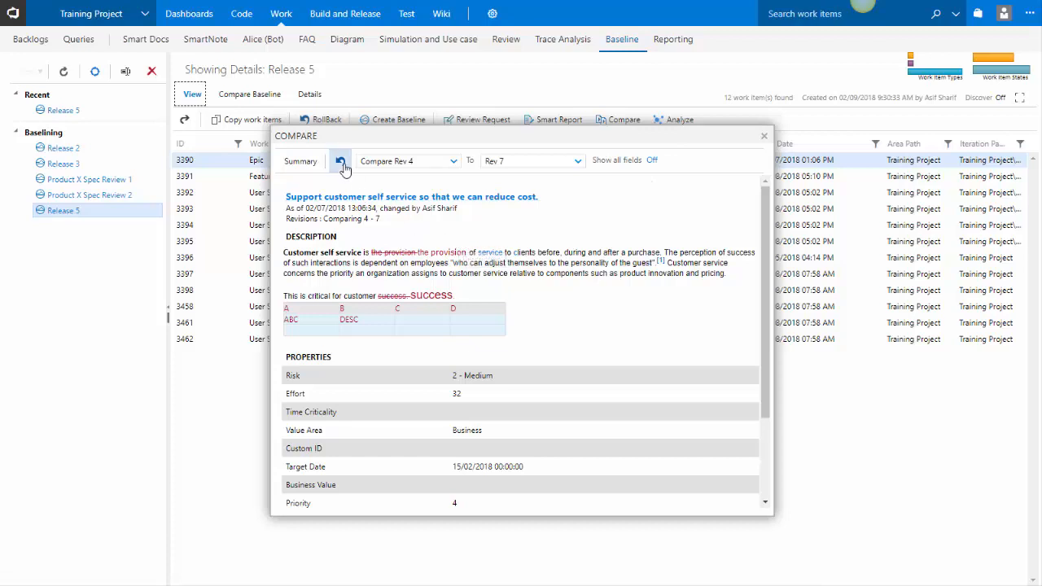
mouse_move(340, 160)
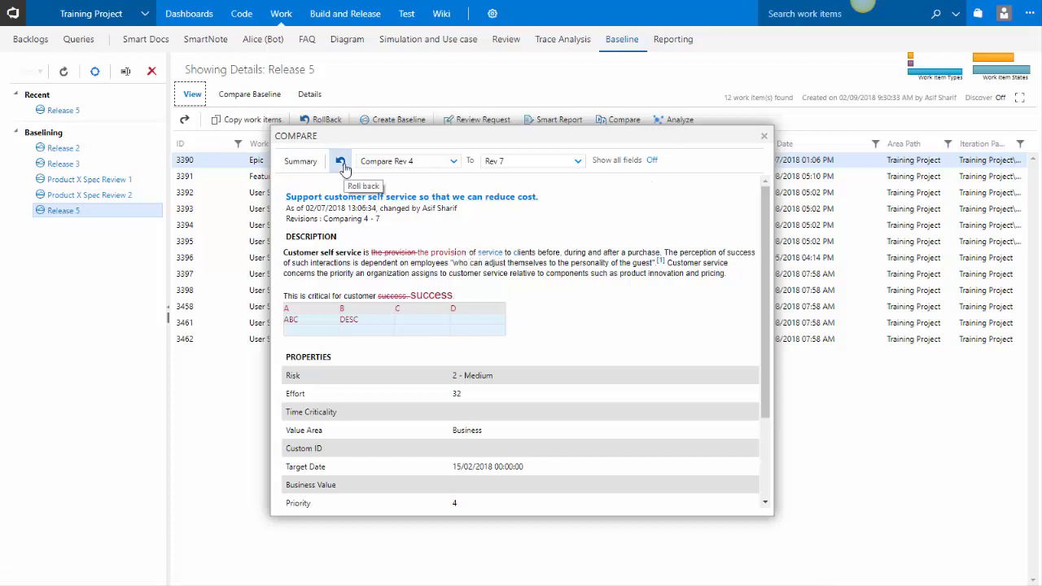
Open the epic's Roll back dialog, then dismiss it without rolling back
click(341, 160)
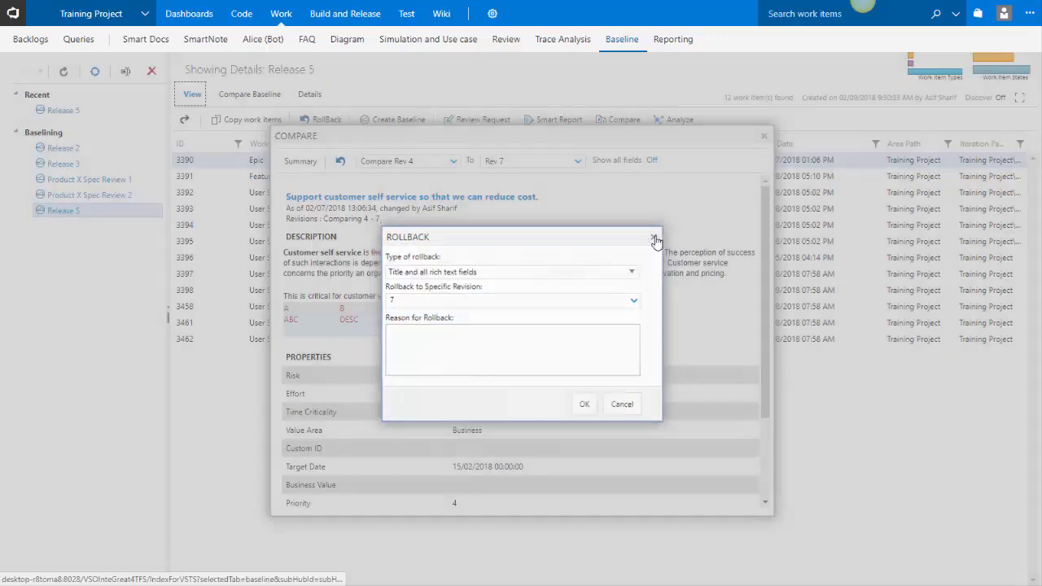
click(656, 240)
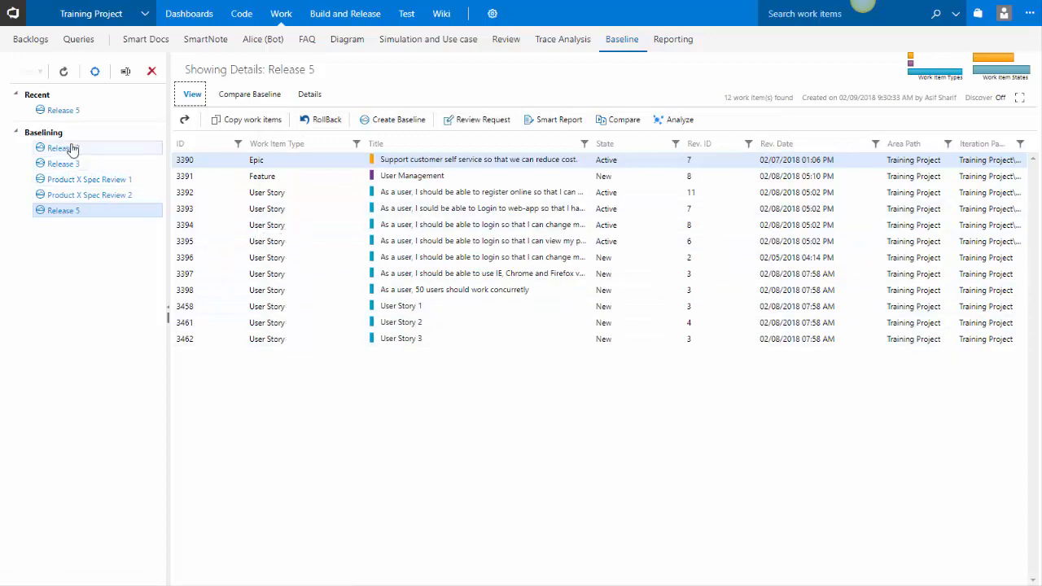
mouse_move(73, 147)
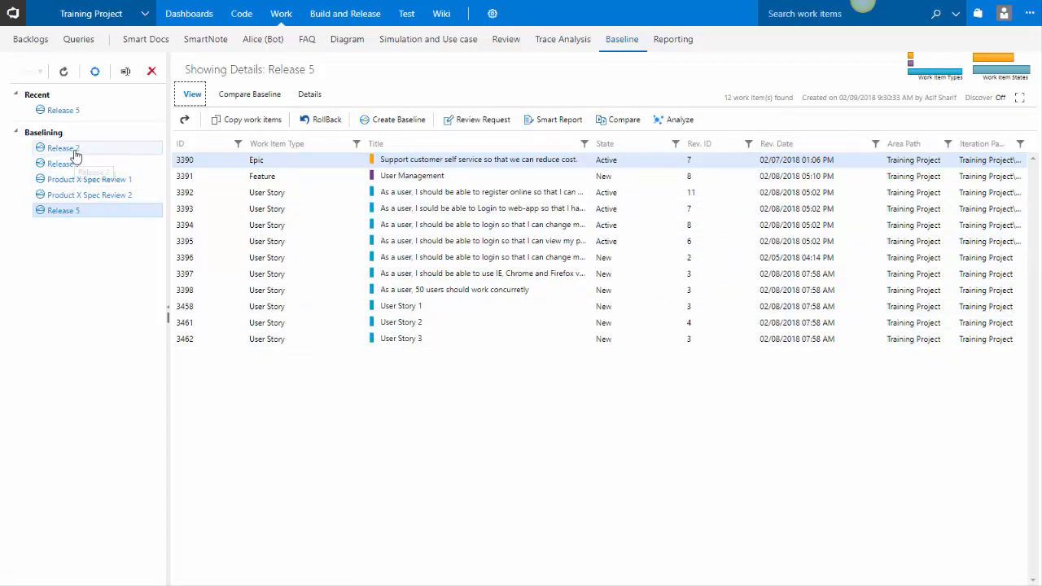
click(63, 148)
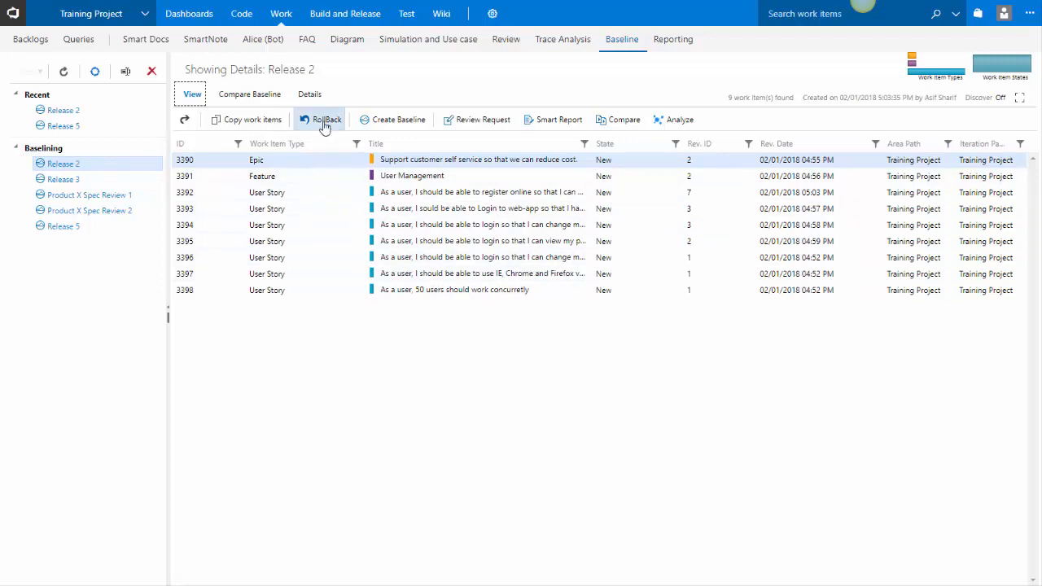
mouse_move(325, 120)
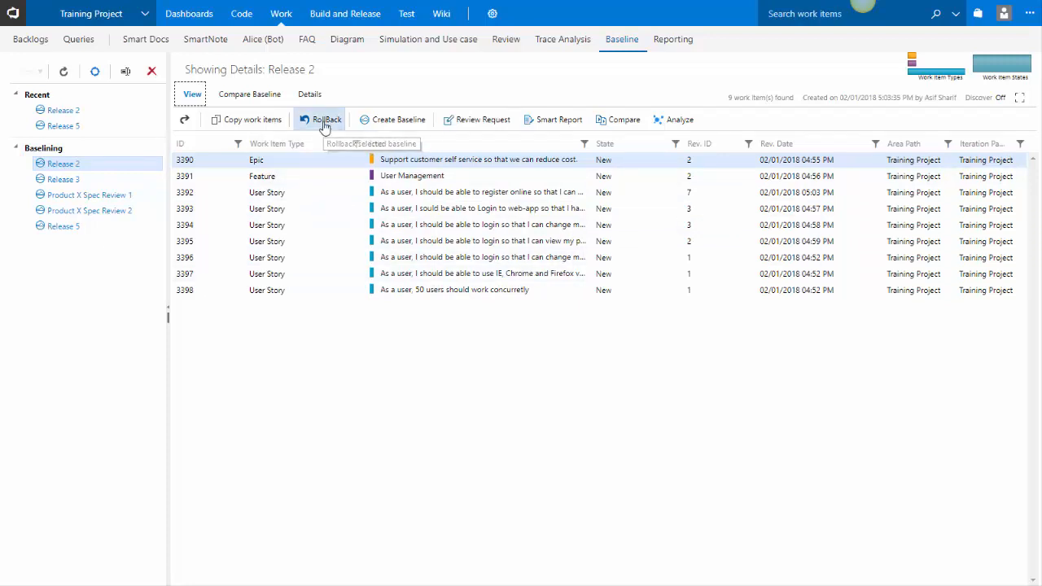
click(327, 120)
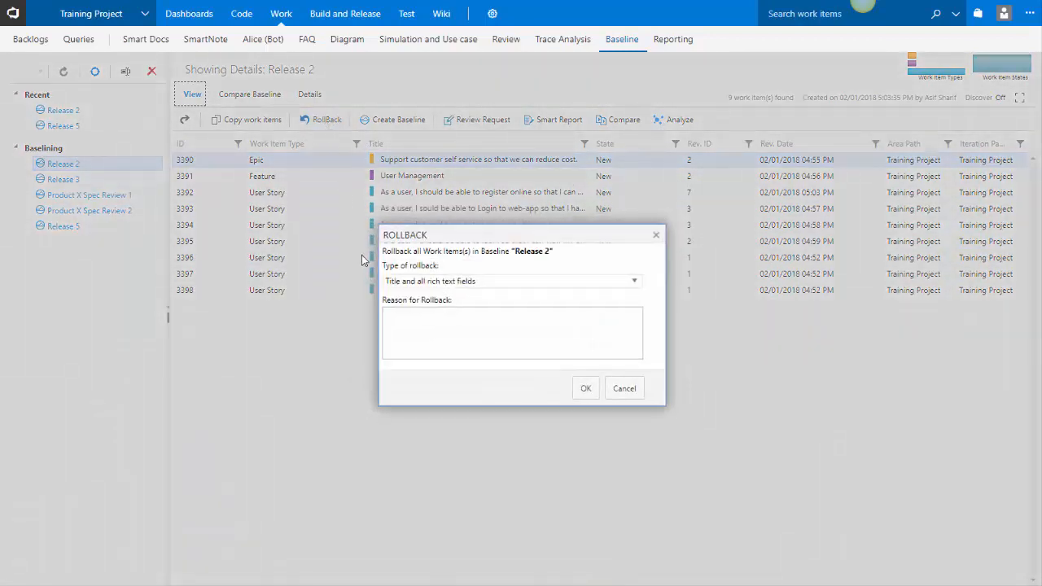
click(634, 281)
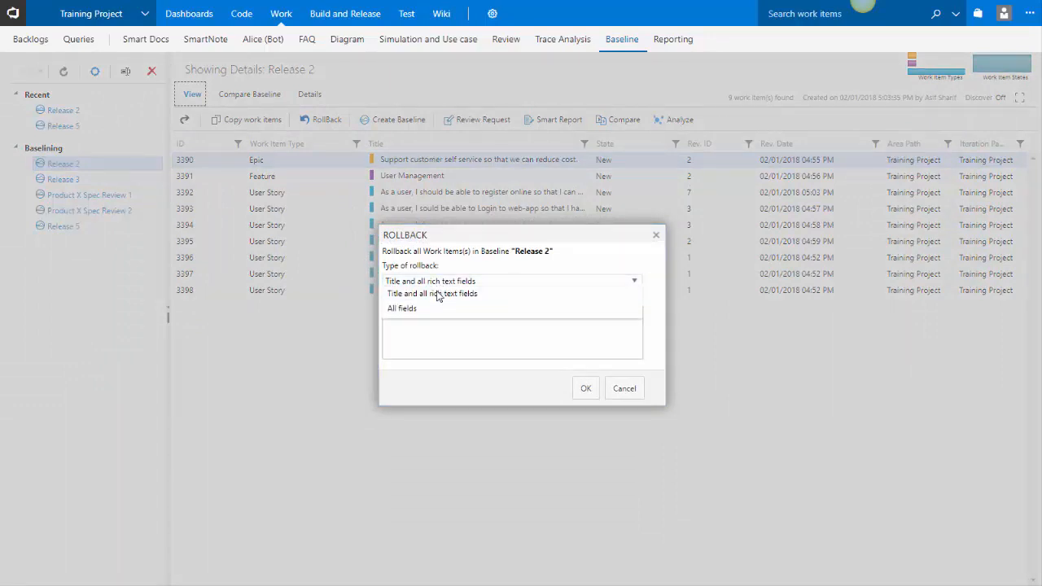
mouse_move(460, 303)
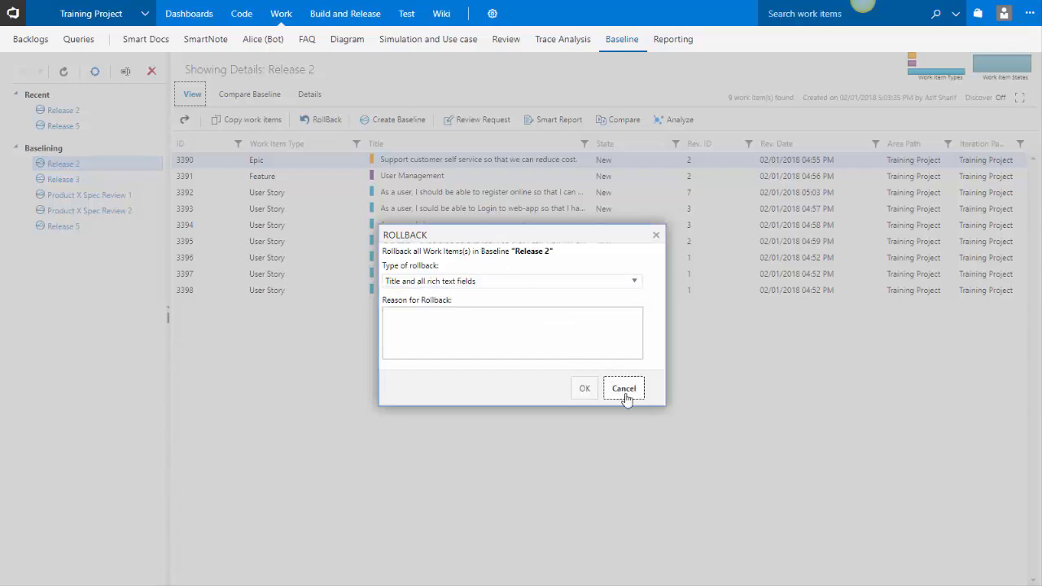
click(623, 388)
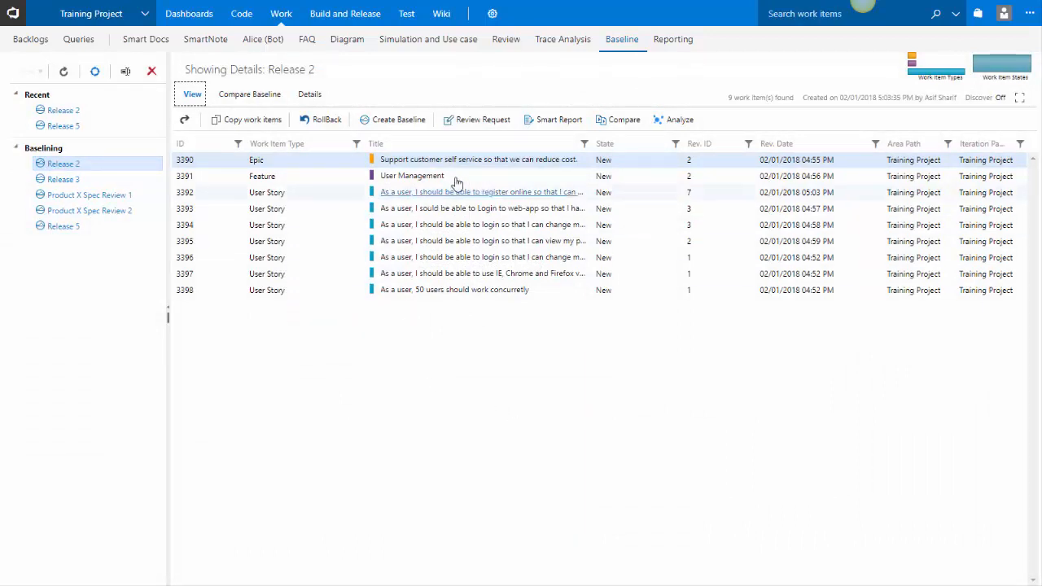
Generate the Release 2 Smart Report, scroll it, and check the Save As export formats
click(558, 120)
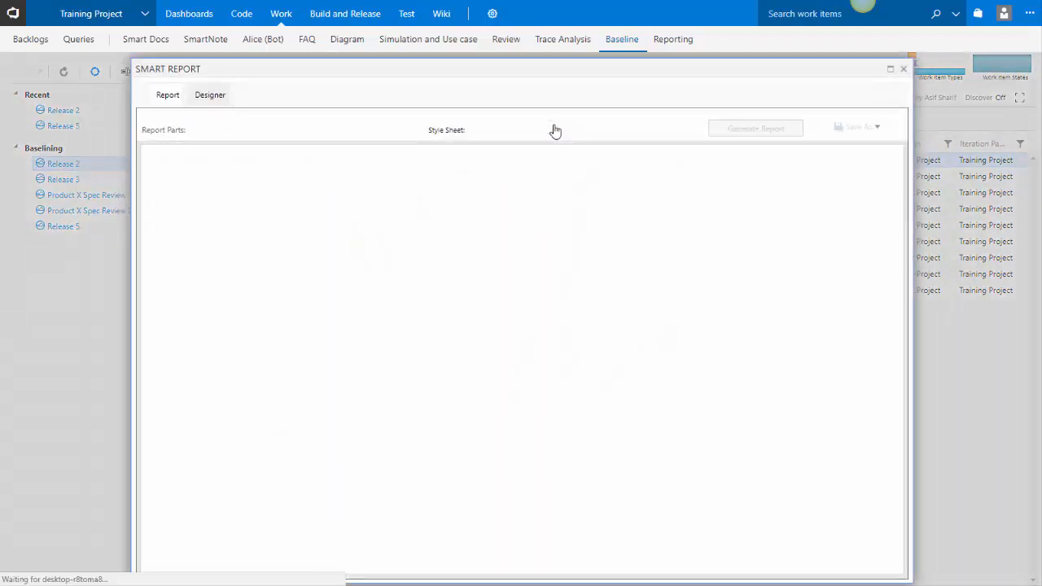
click(756, 129)
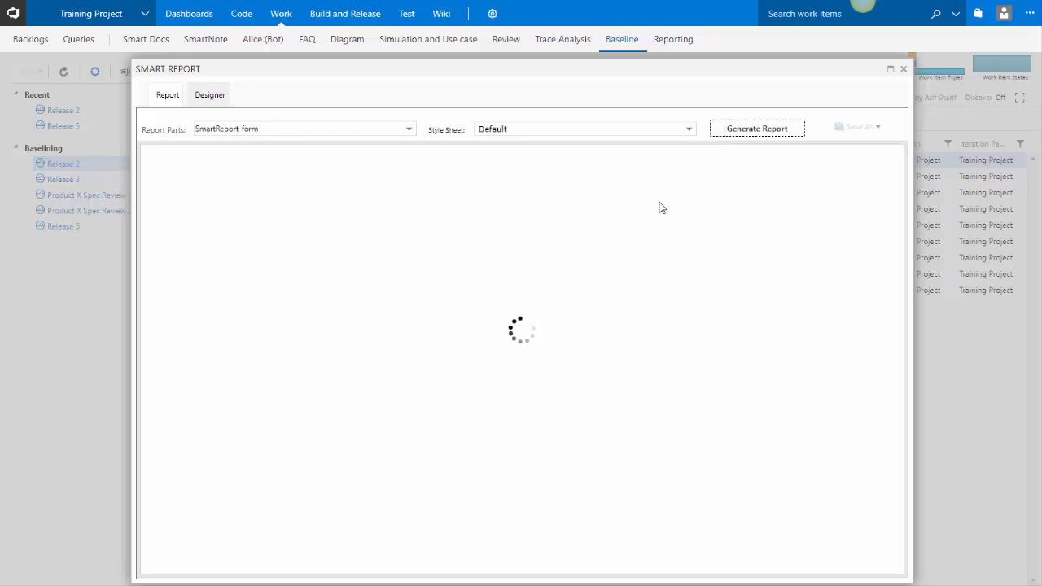
click(755, 129)
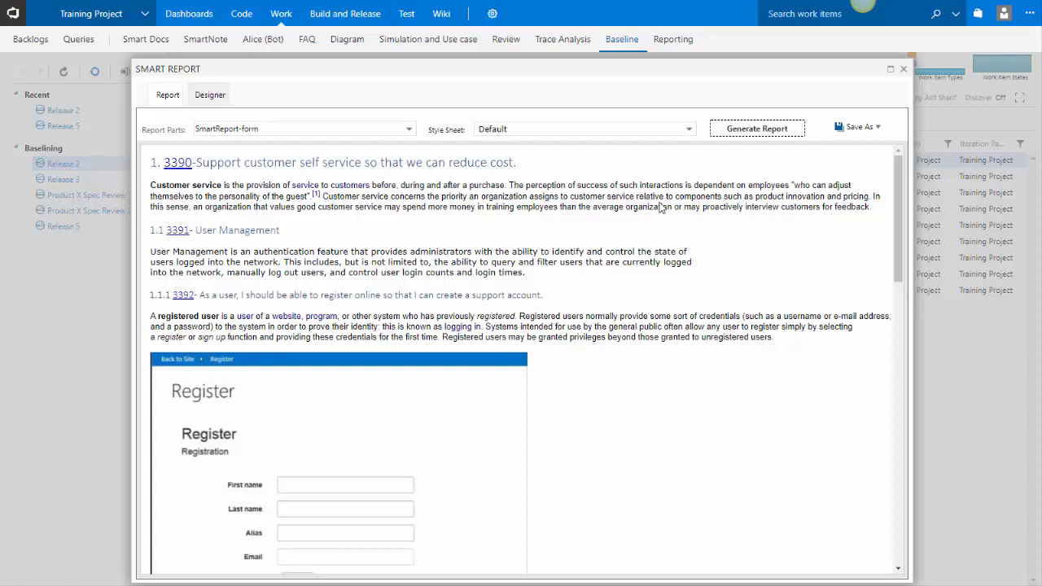
scroll(down, 3)
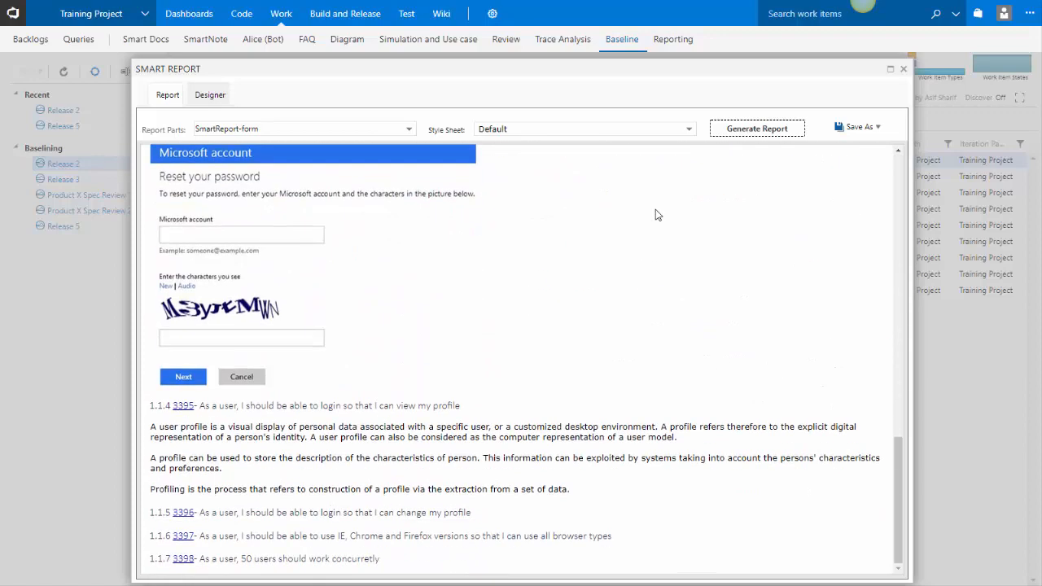
click(857, 126)
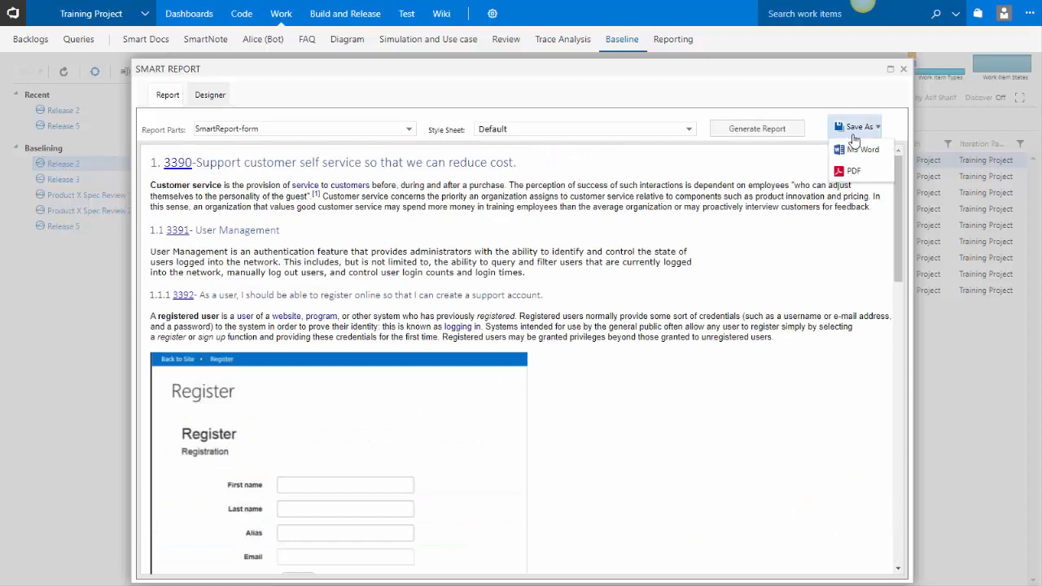
click(859, 127)
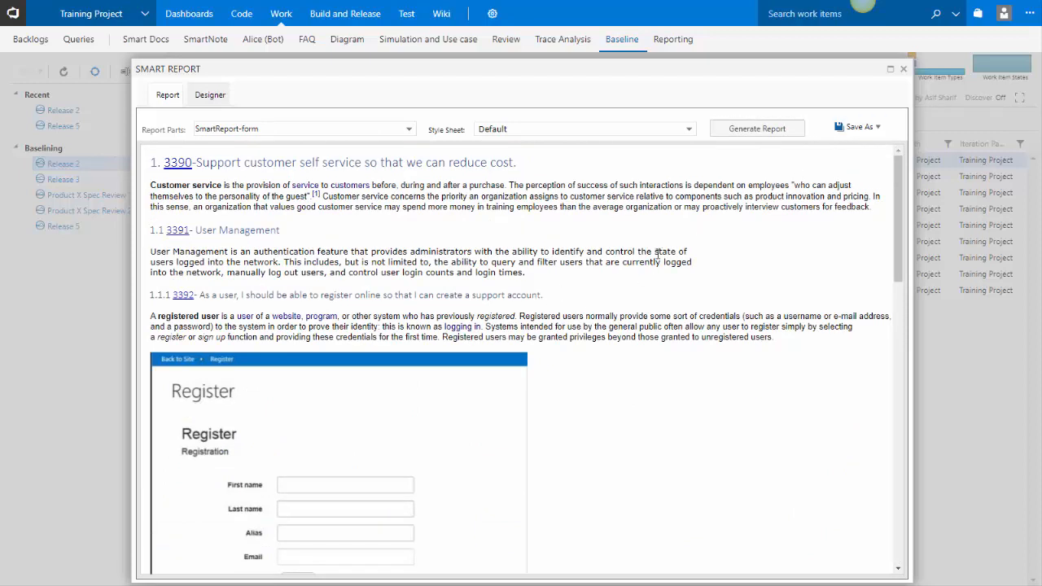
mouse_move(651, 243)
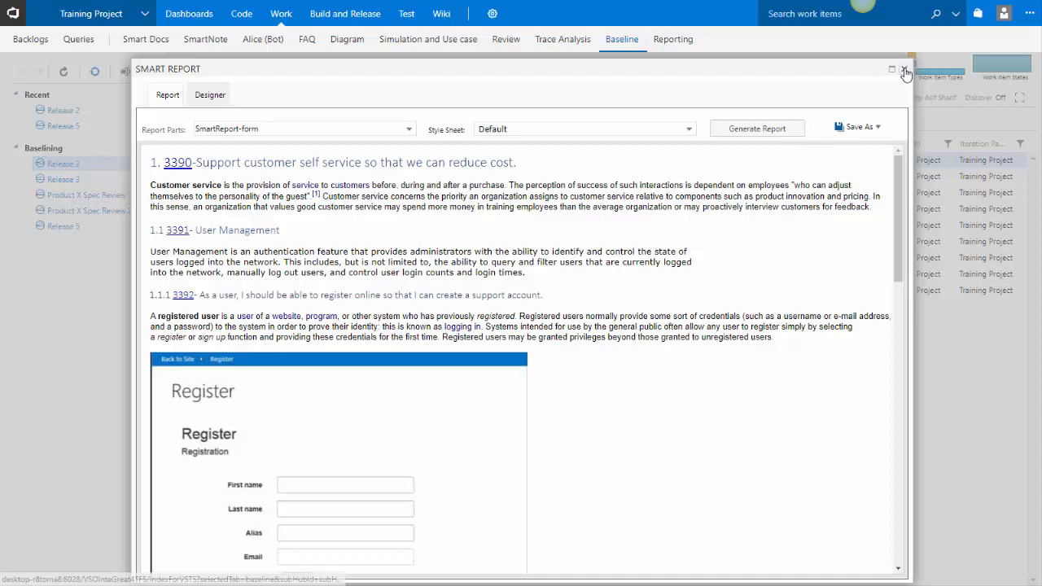
Close the Smart Report and scroll through the epic's revision 2 vs 7 differences
click(905, 70)
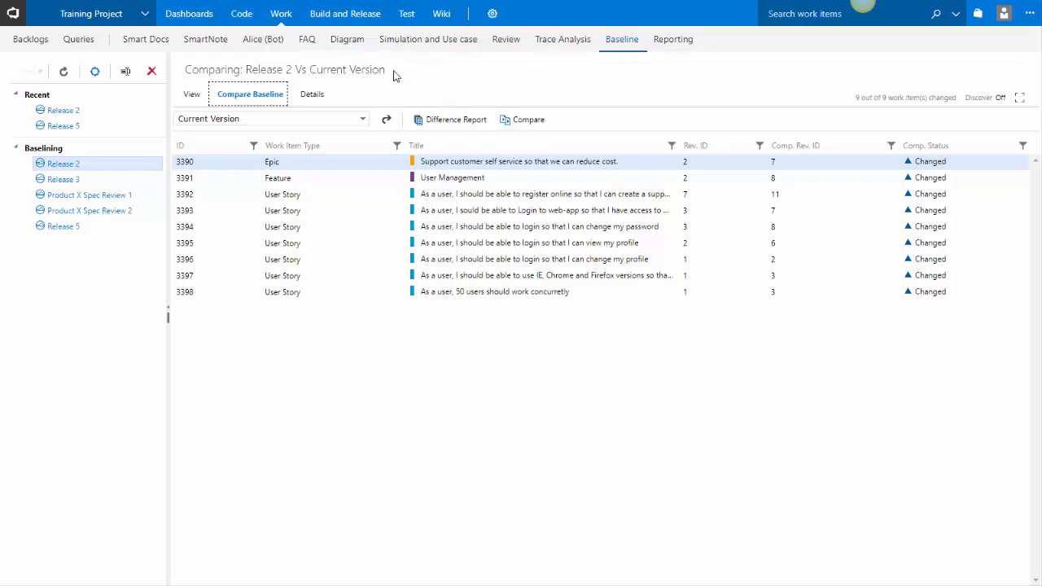
mouse_move(335, 162)
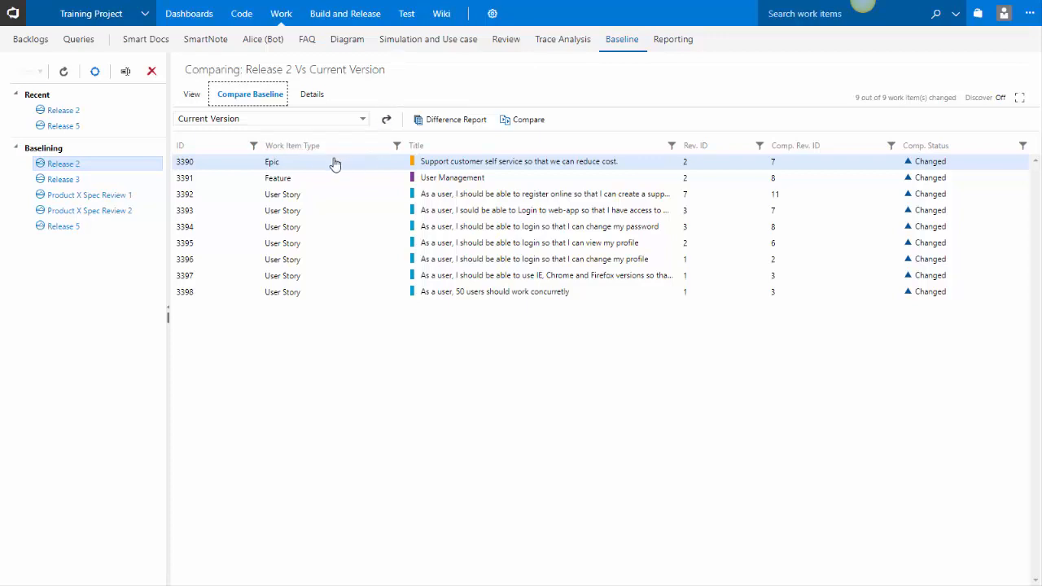
mouse_move(529, 120)
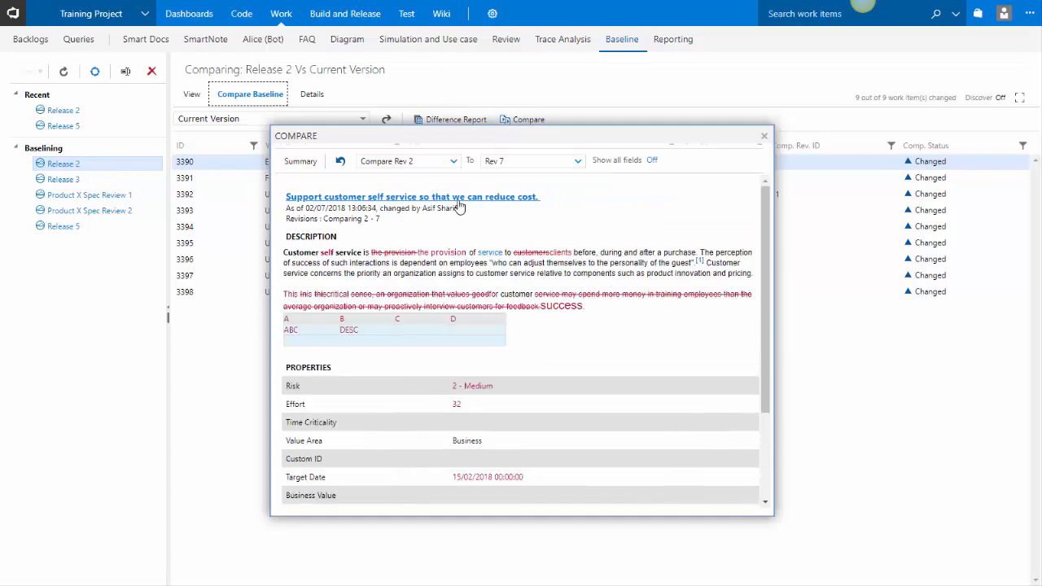
mouse_move(438, 224)
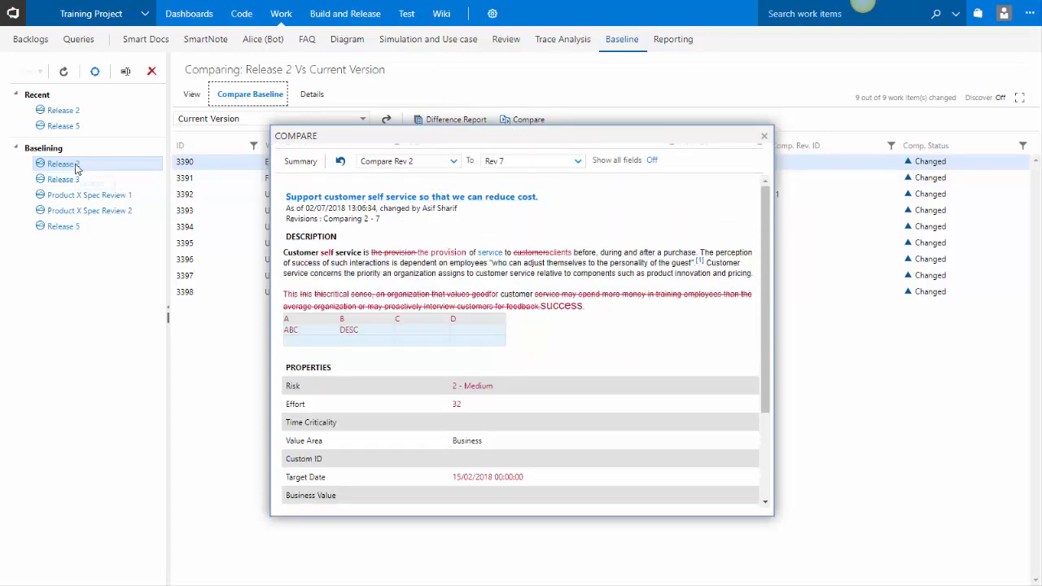
mouse_move(88, 171)
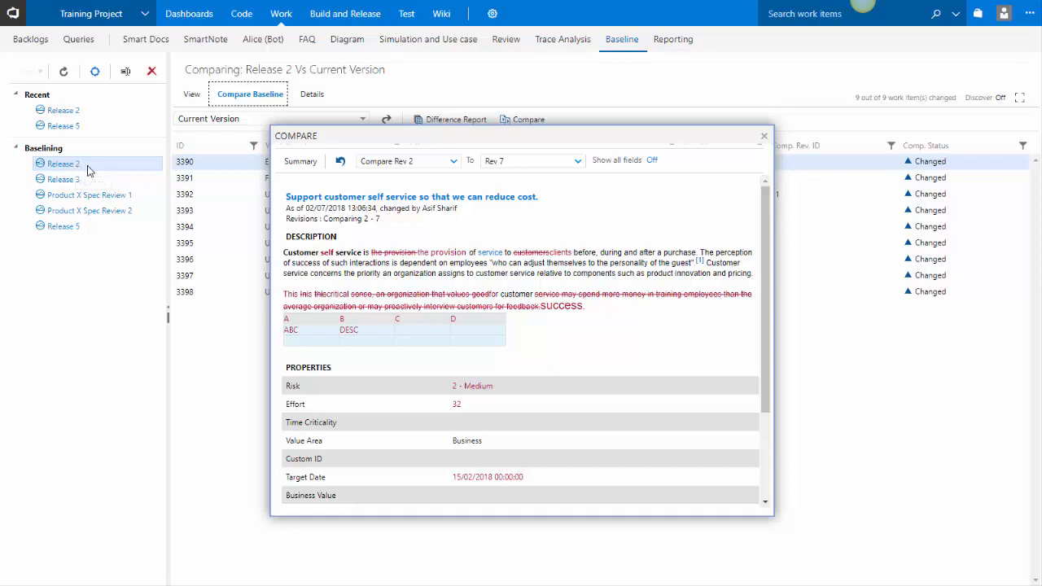
mouse_move(63, 164)
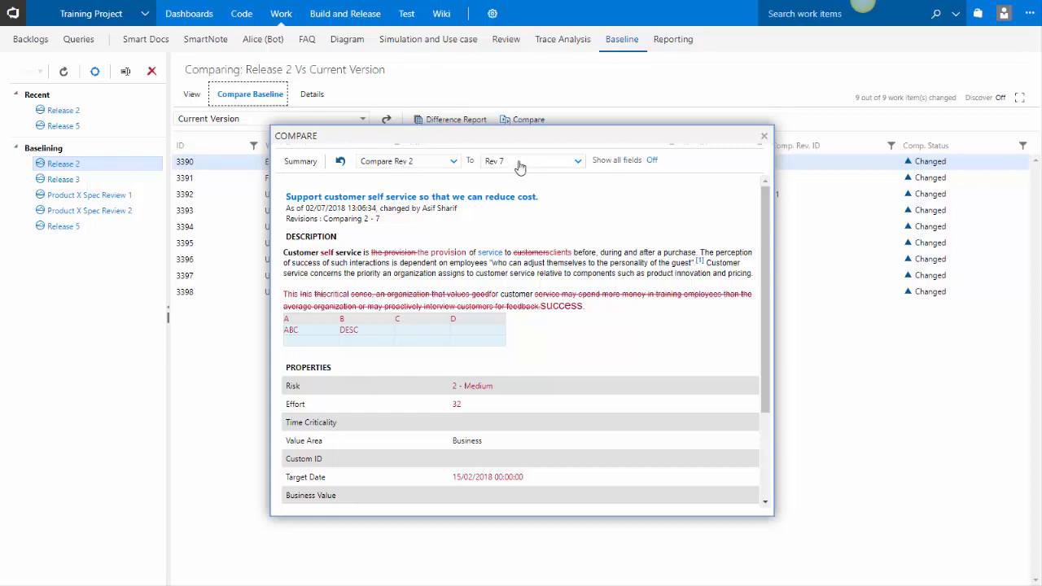
scroll(down, 3)
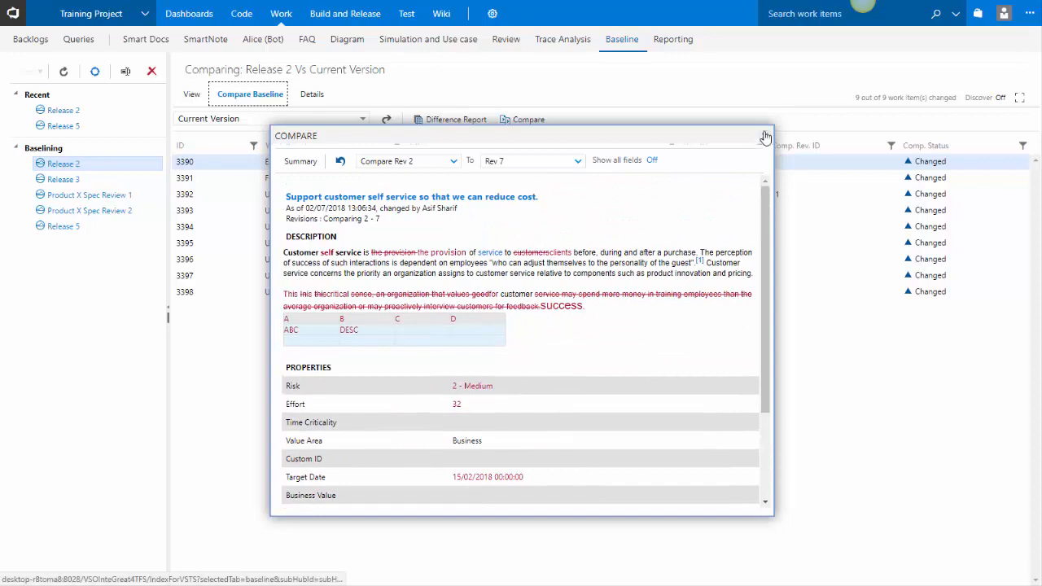
Close the epic comparison, compare Release 2 with Release 3, then dismiss the report dialog
click(764, 136)
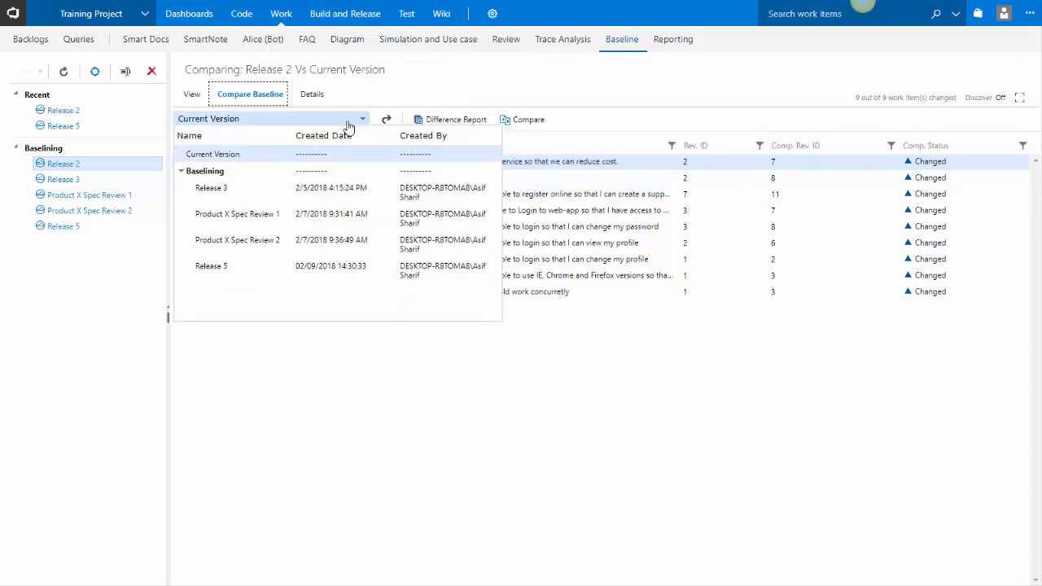
click(211, 187)
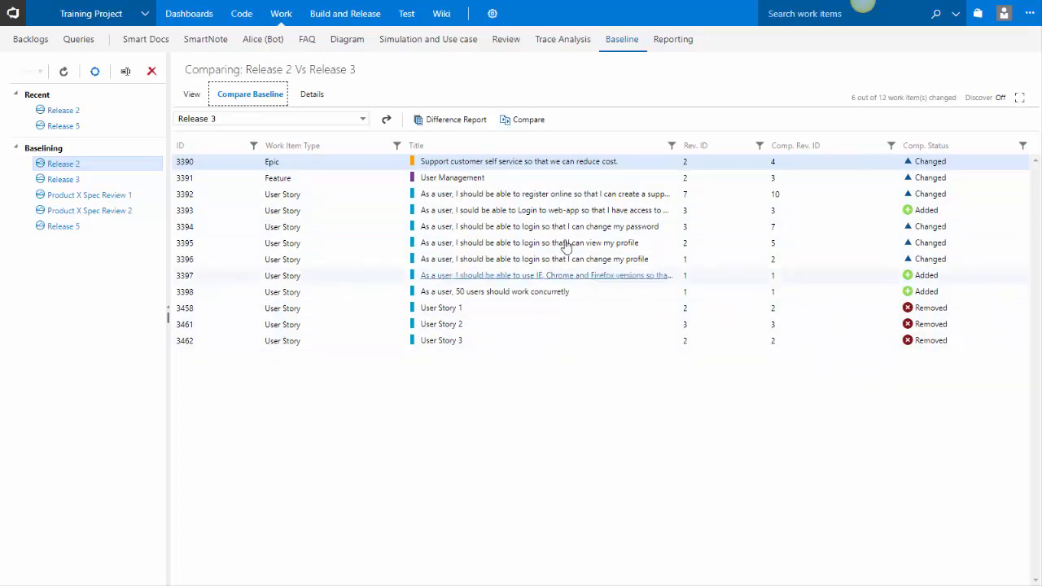
click(450, 119)
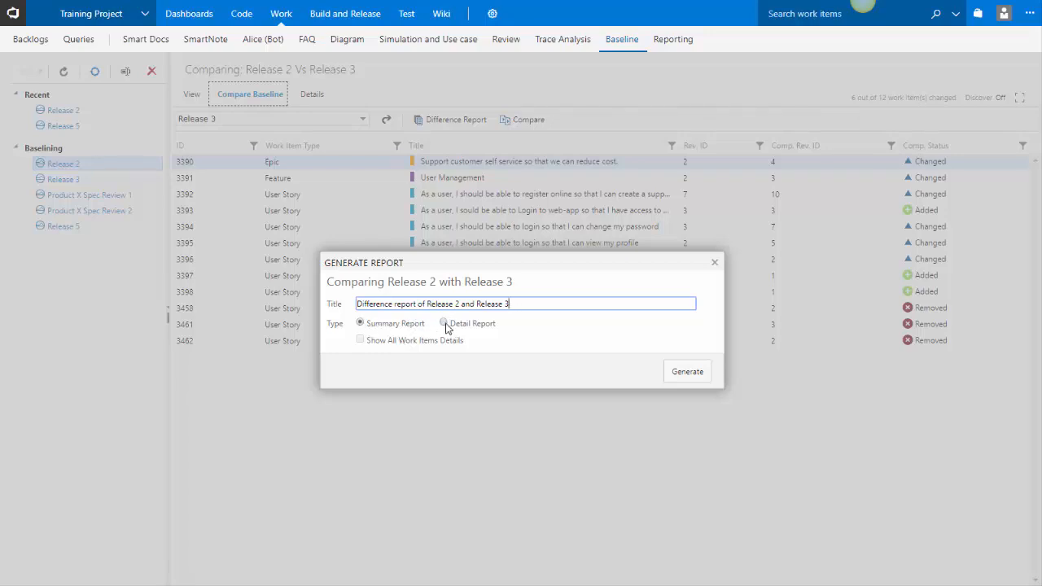
click(444, 323)
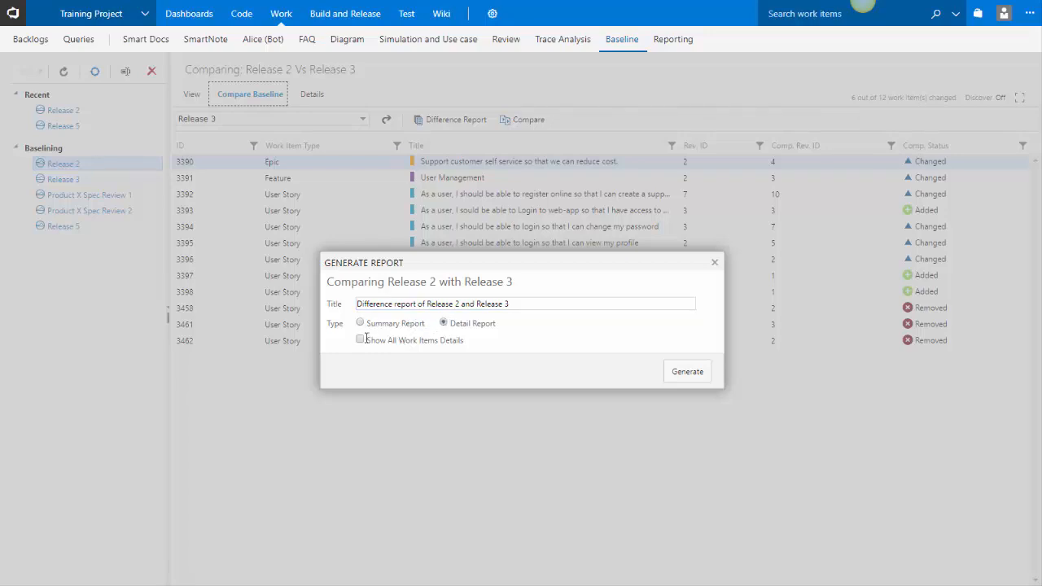
click(359, 339)
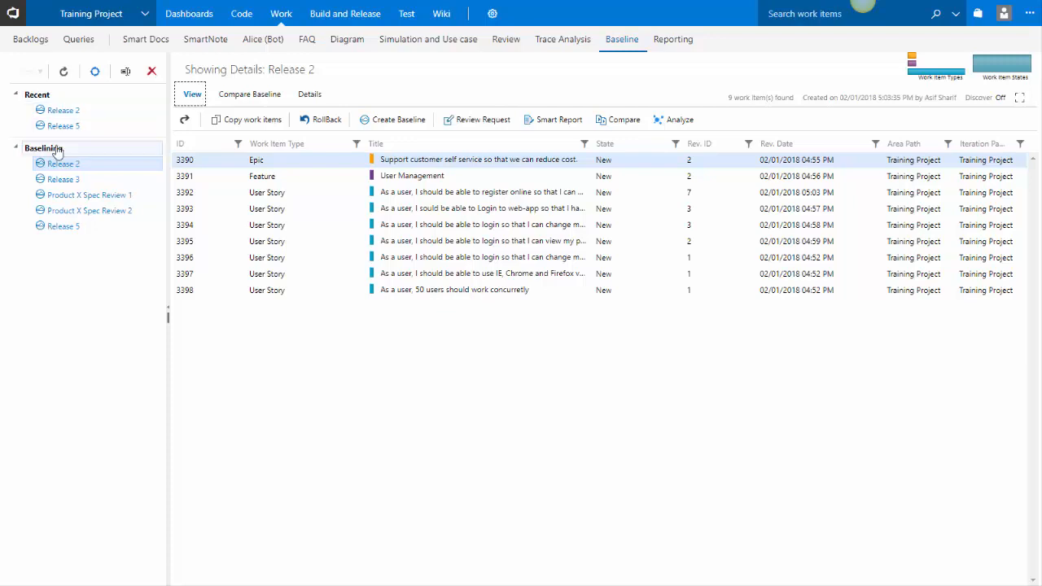
Start a new baseline and add all seven features from the Features shared query
click(43, 149)
text(Re)
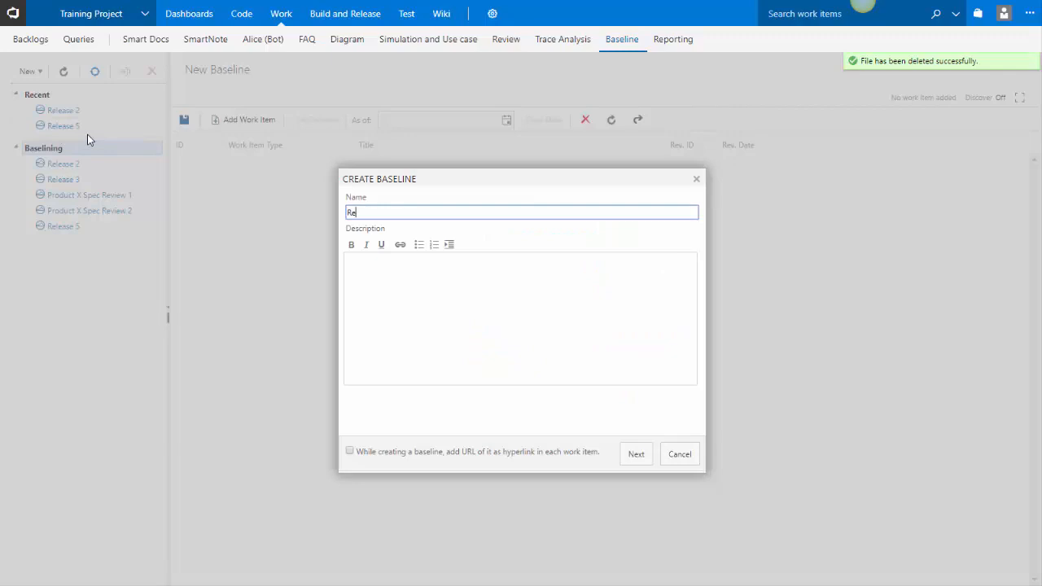
click(248, 119)
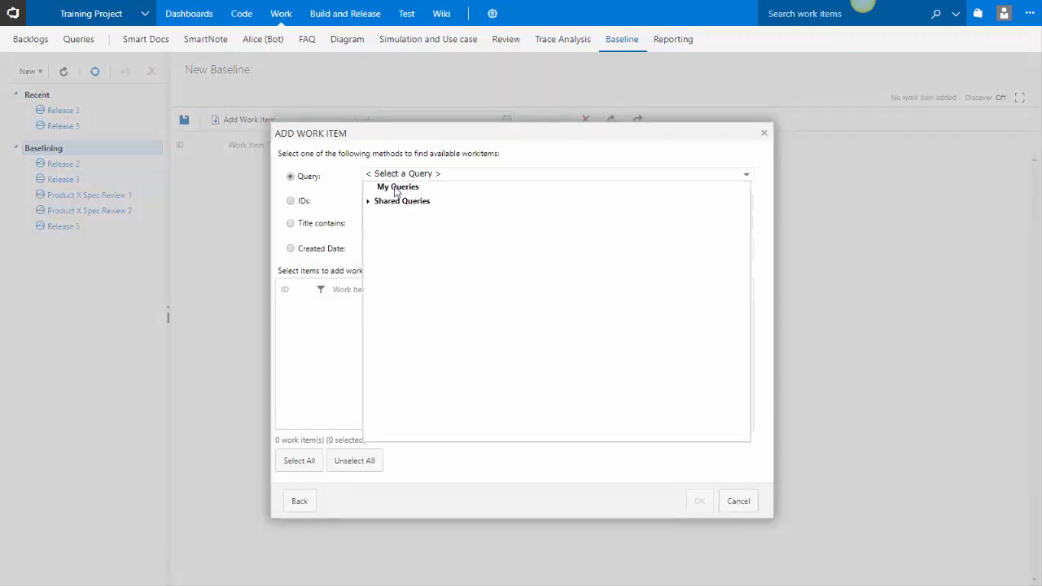
click(401, 201)
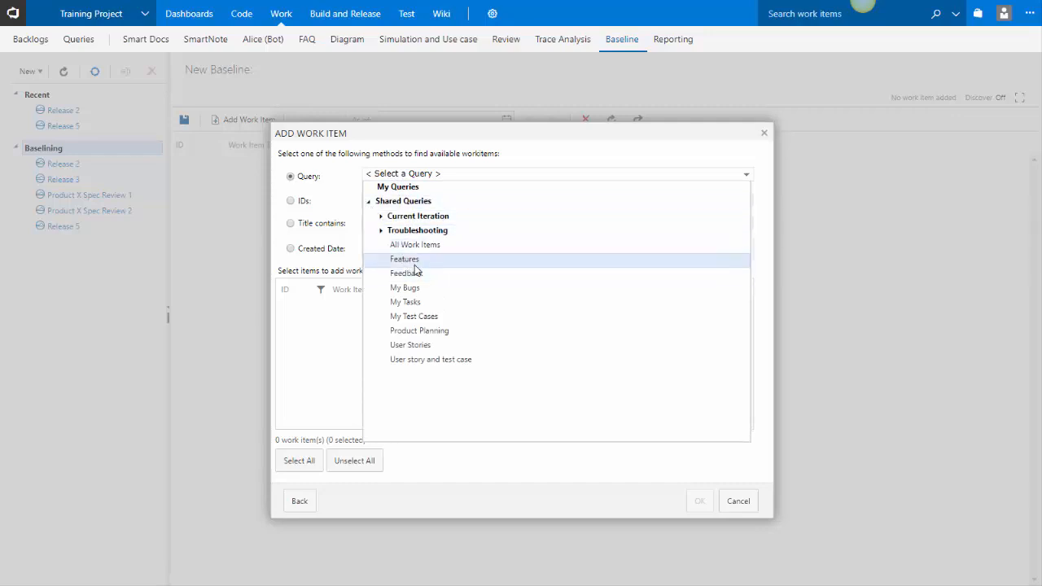
click(404, 259)
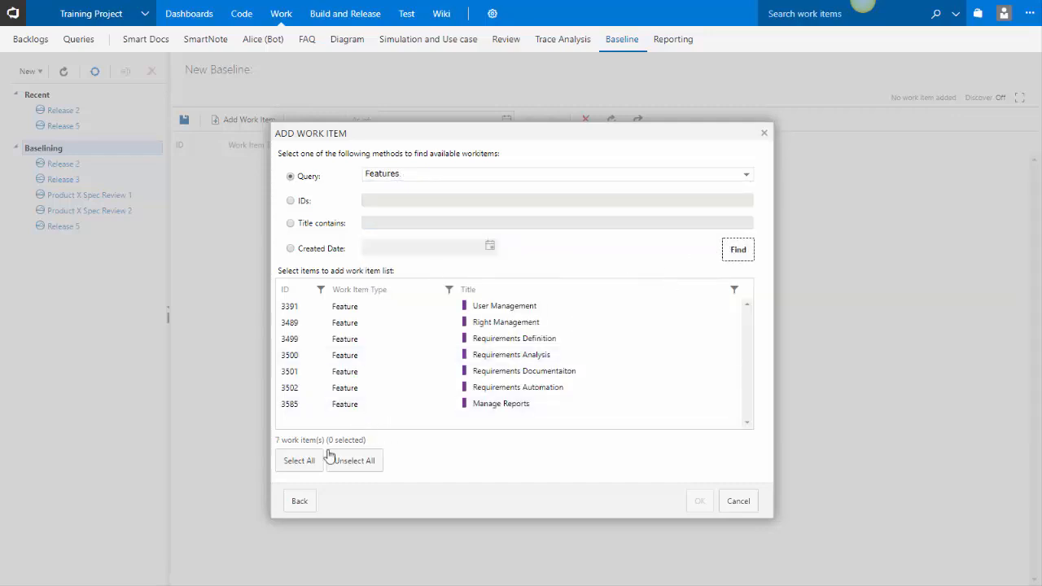
click(737, 501)
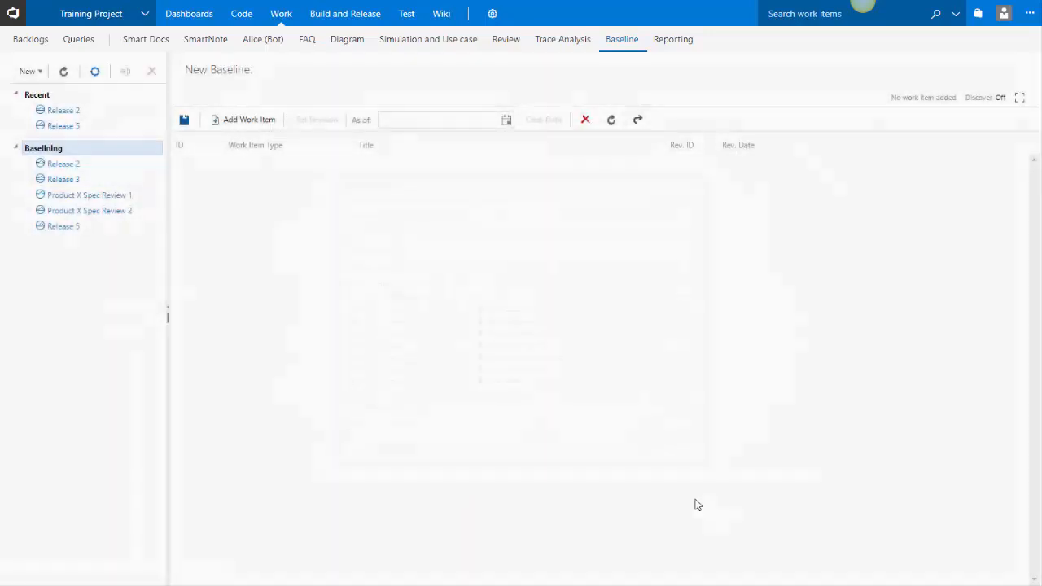
click(248, 120)
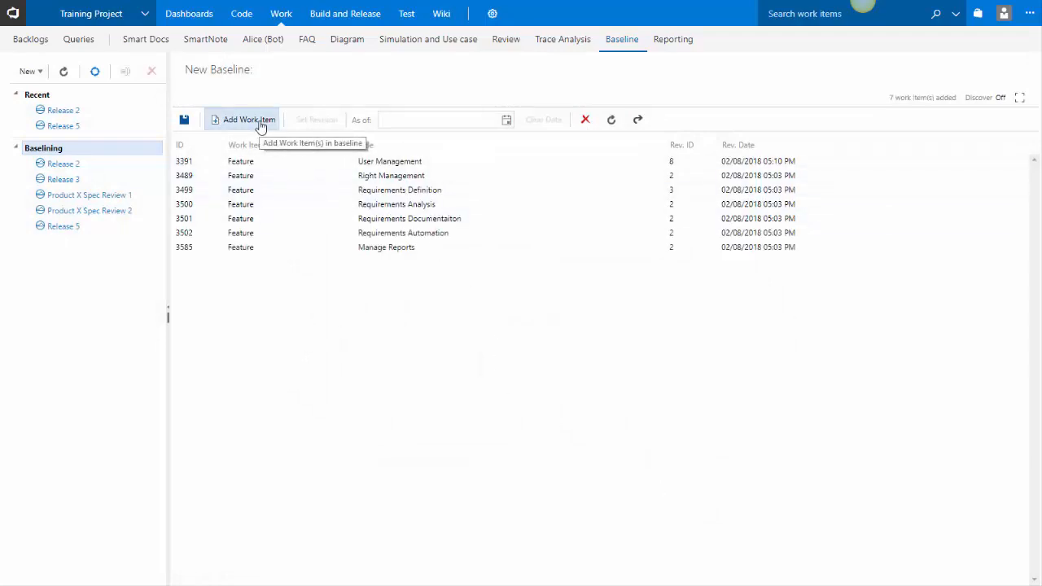
Add all twenty user stories from the User Stories shared query
click(248, 120)
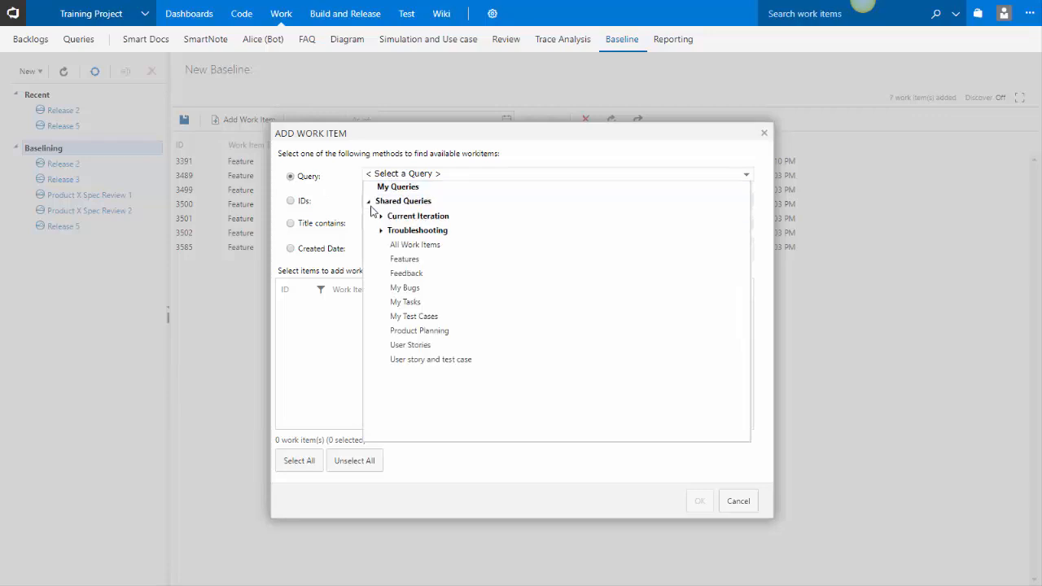
click(411, 344)
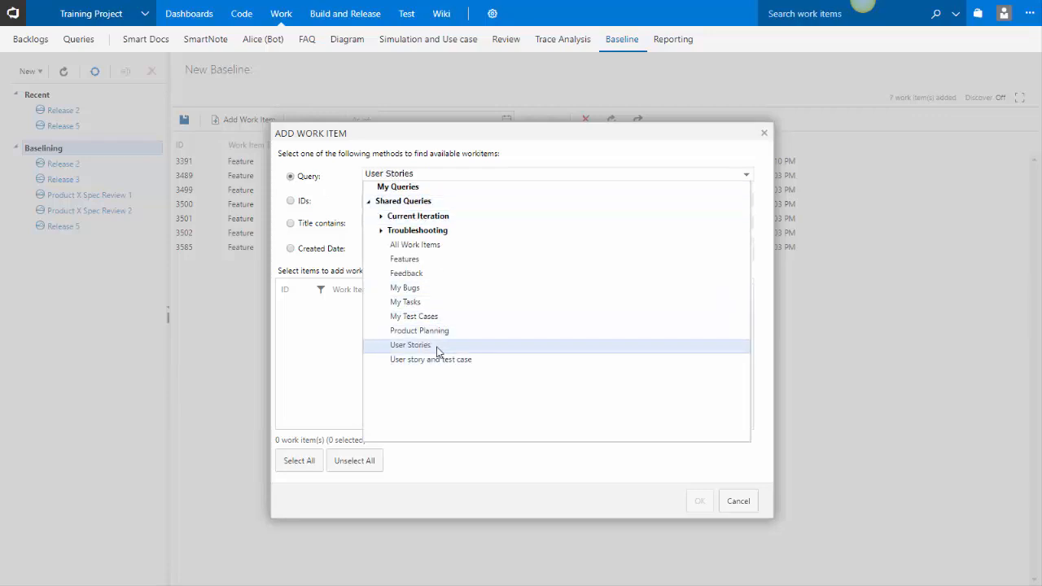
click(411, 345)
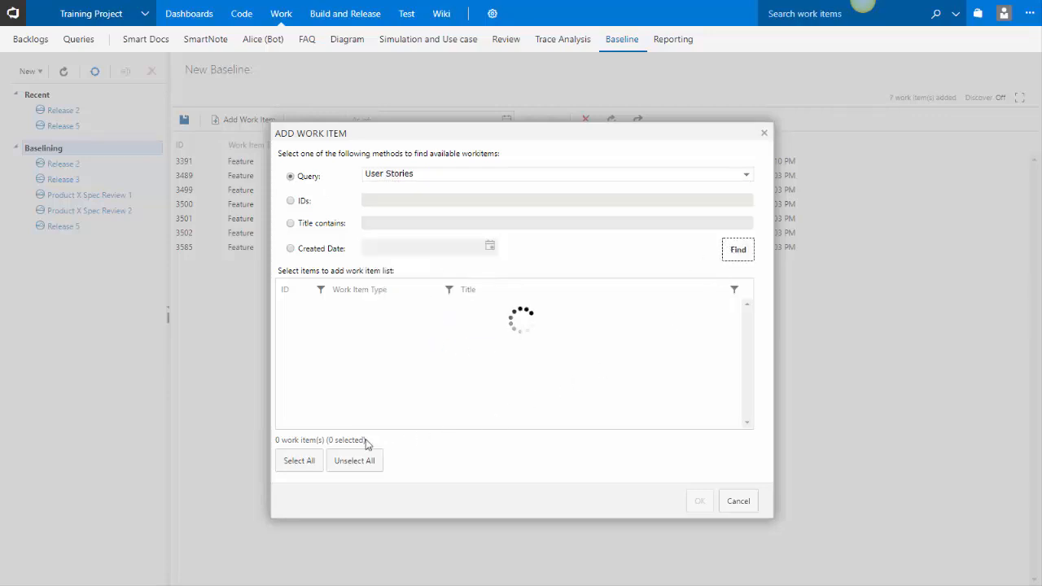
click(737, 249)
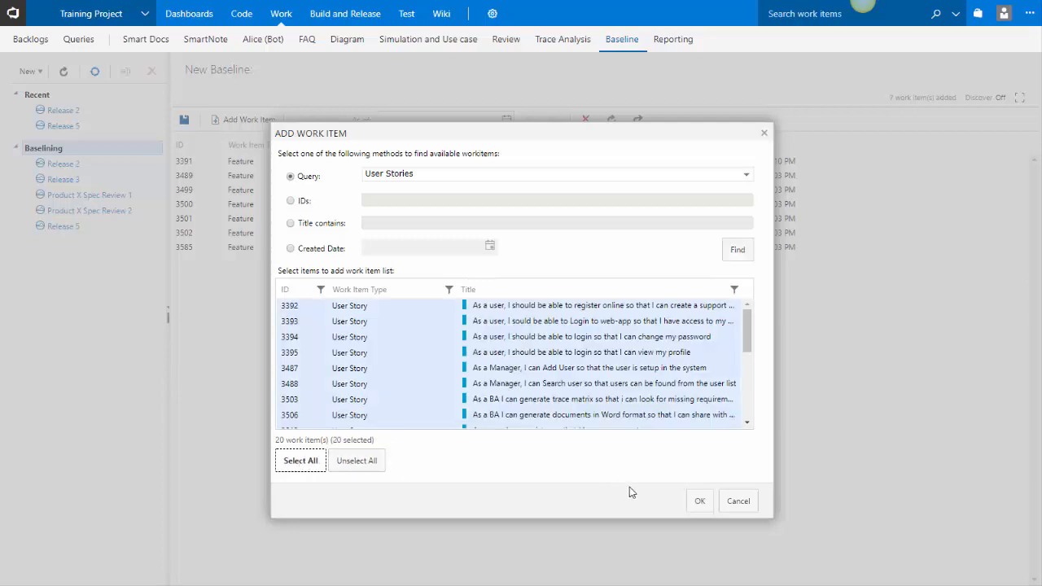
click(699, 501)
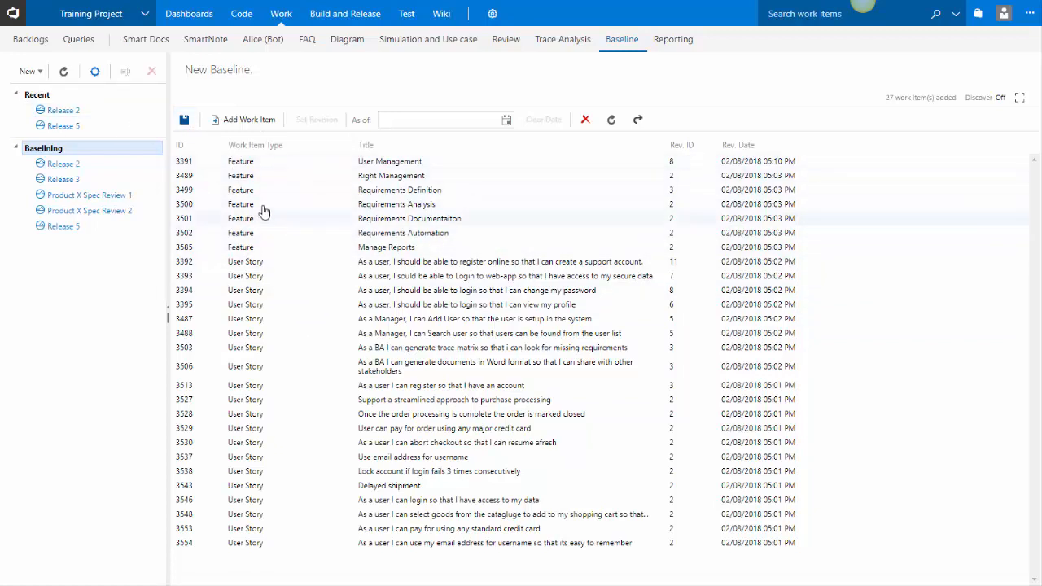
mouse_move(246, 120)
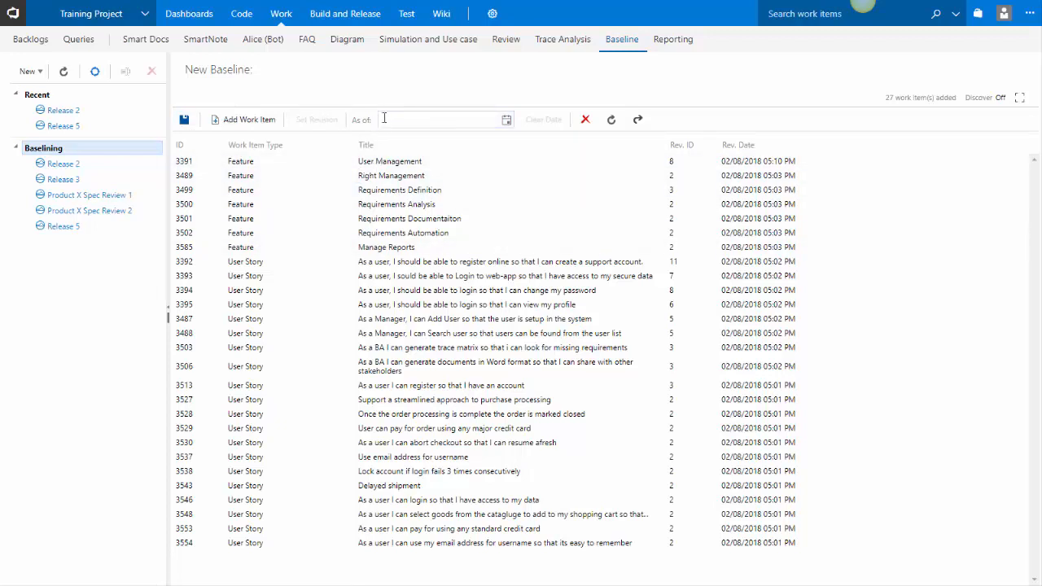
click(439, 119)
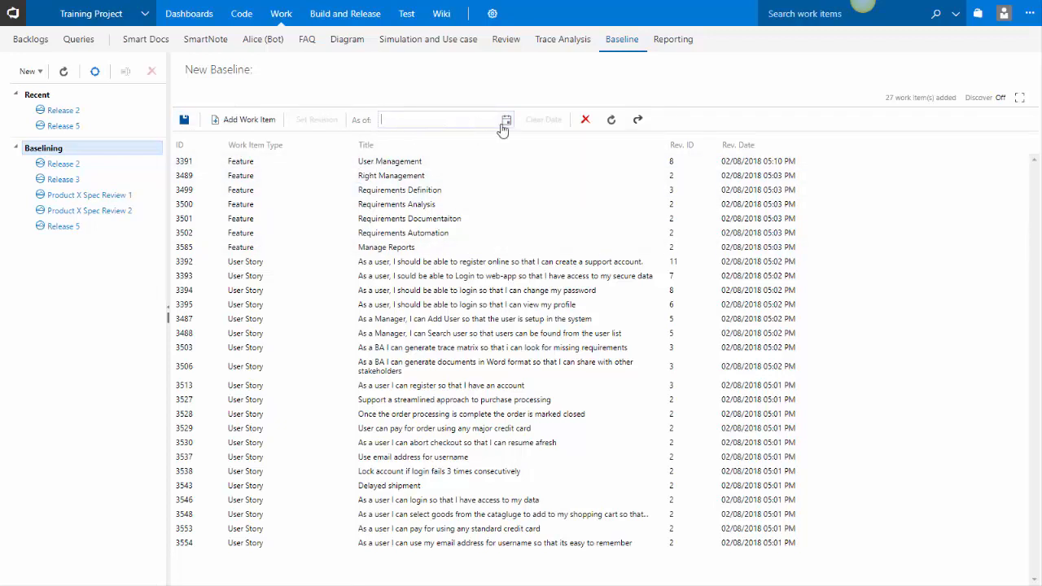
click(506, 120)
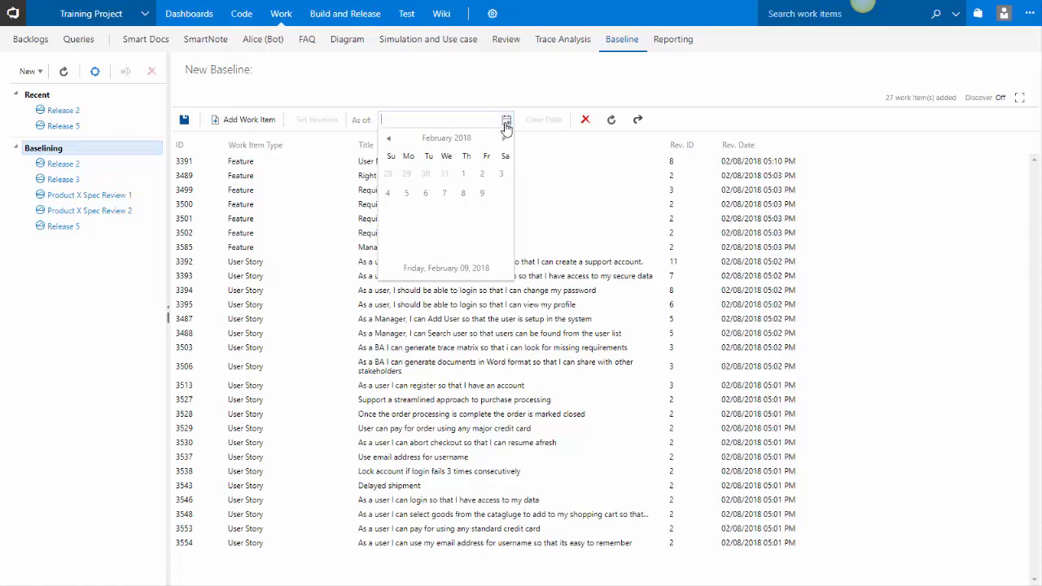
click(505, 120)
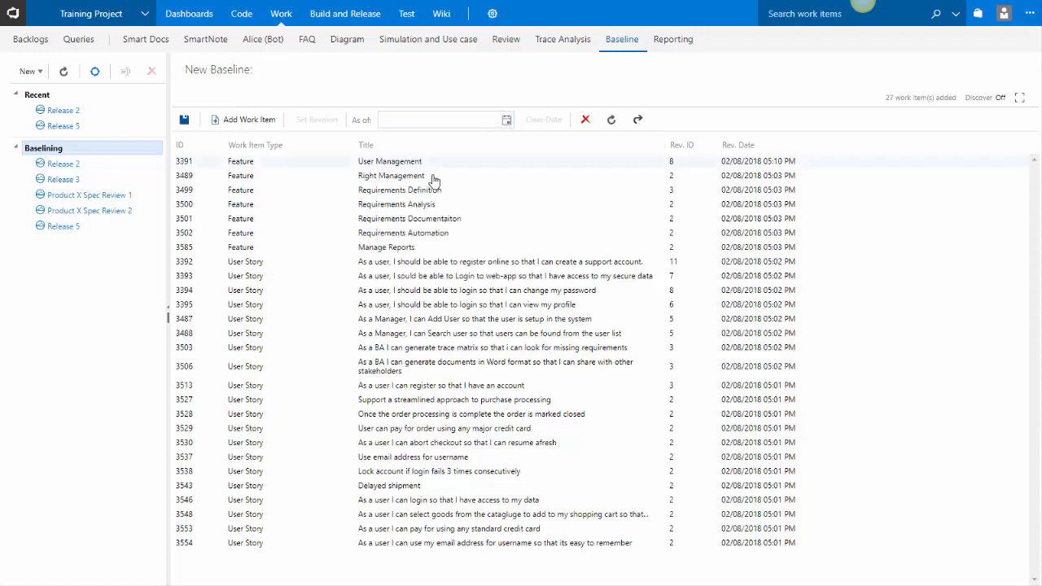
click(389, 161)
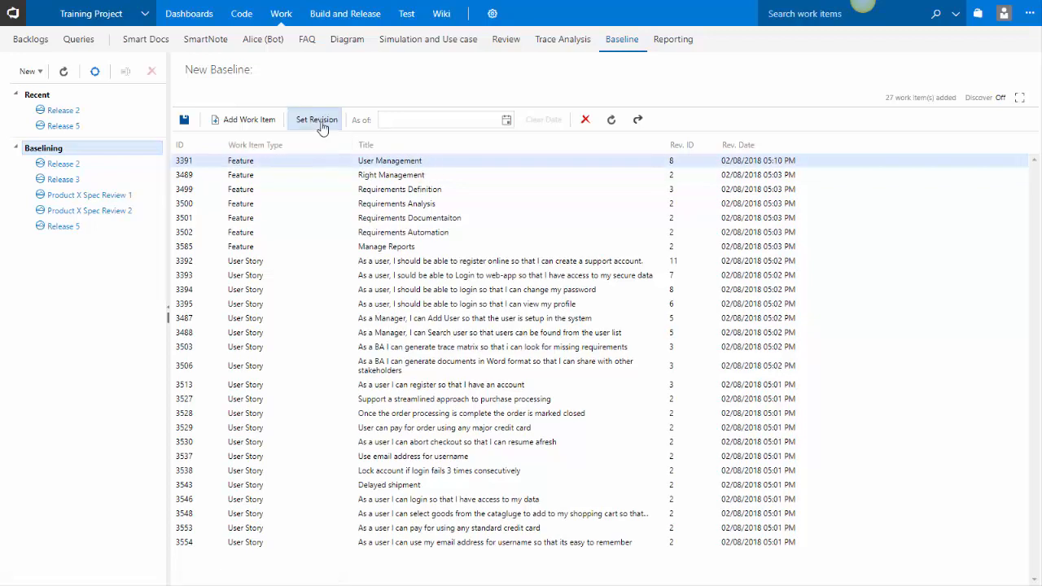
Set User Management to revision 4 and save the baseline as 'Release 6'
click(316, 119)
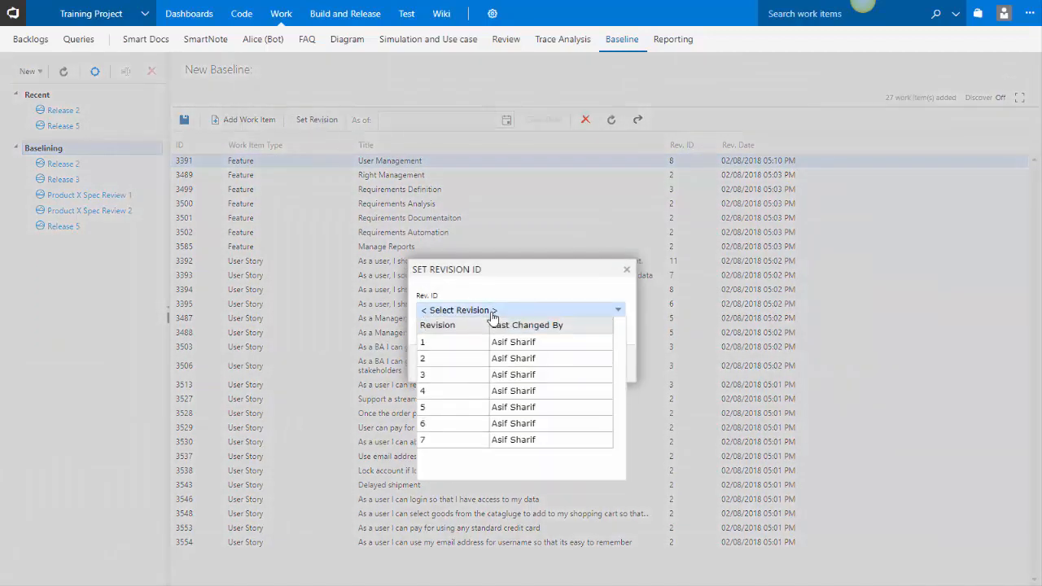
click(421, 390)
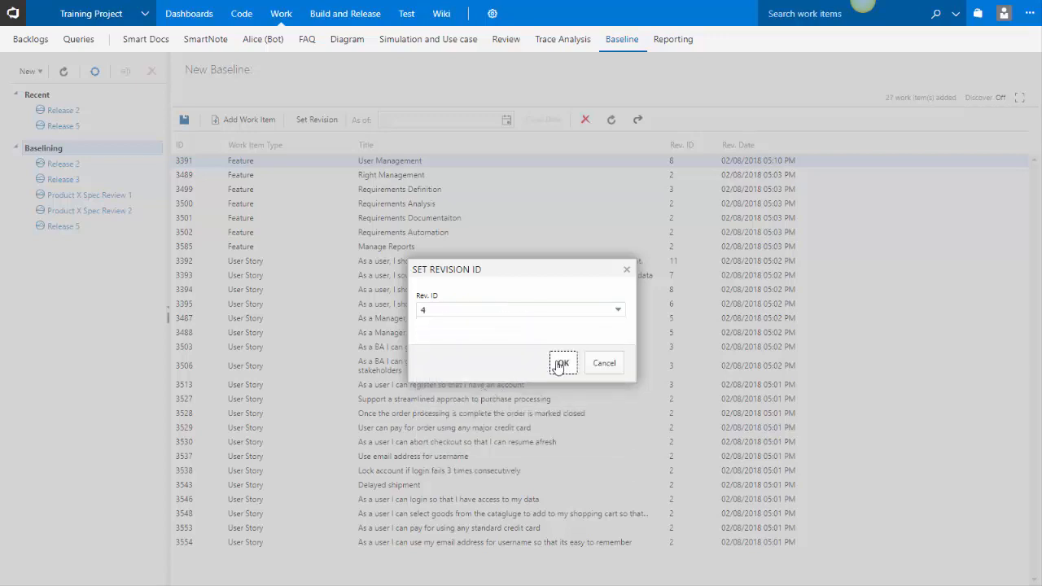
click(562, 362)
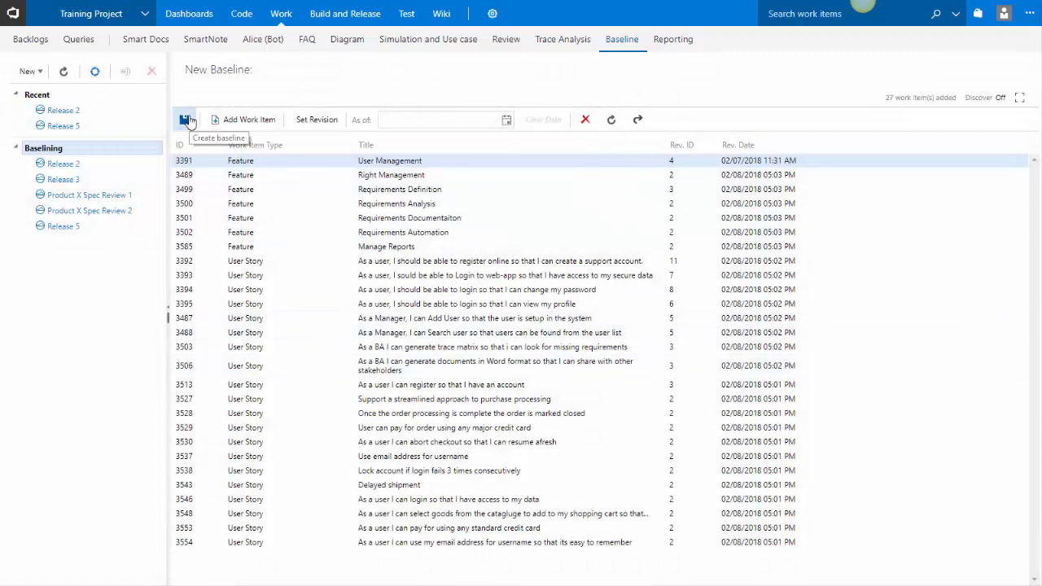
click(187, 119)
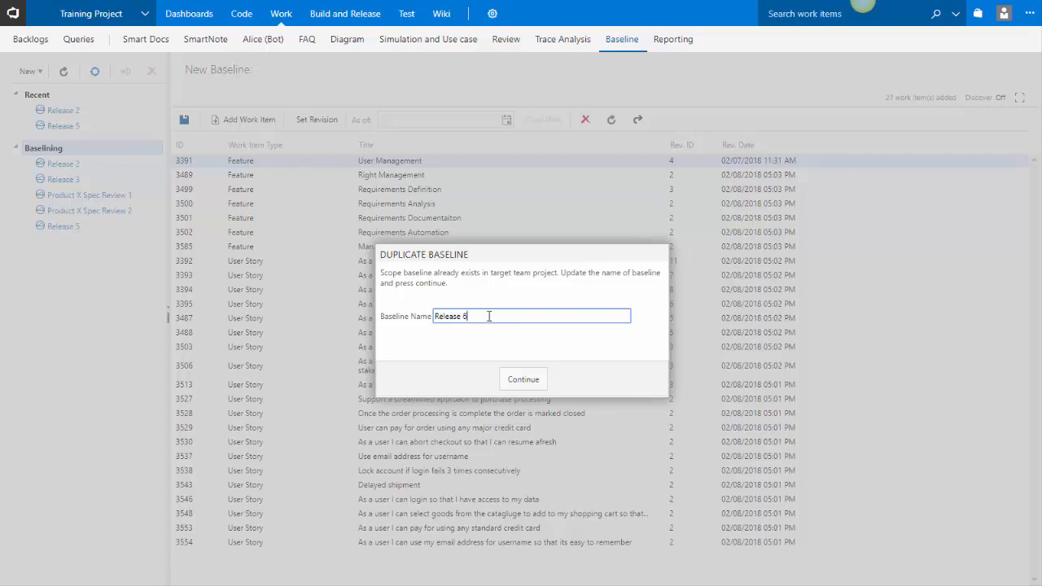
click(522, 378)
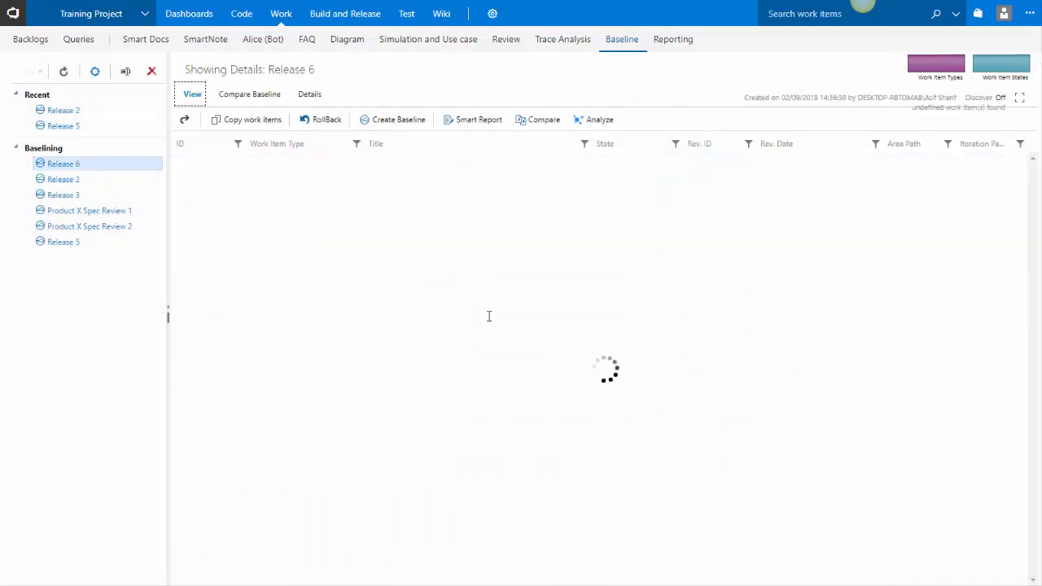